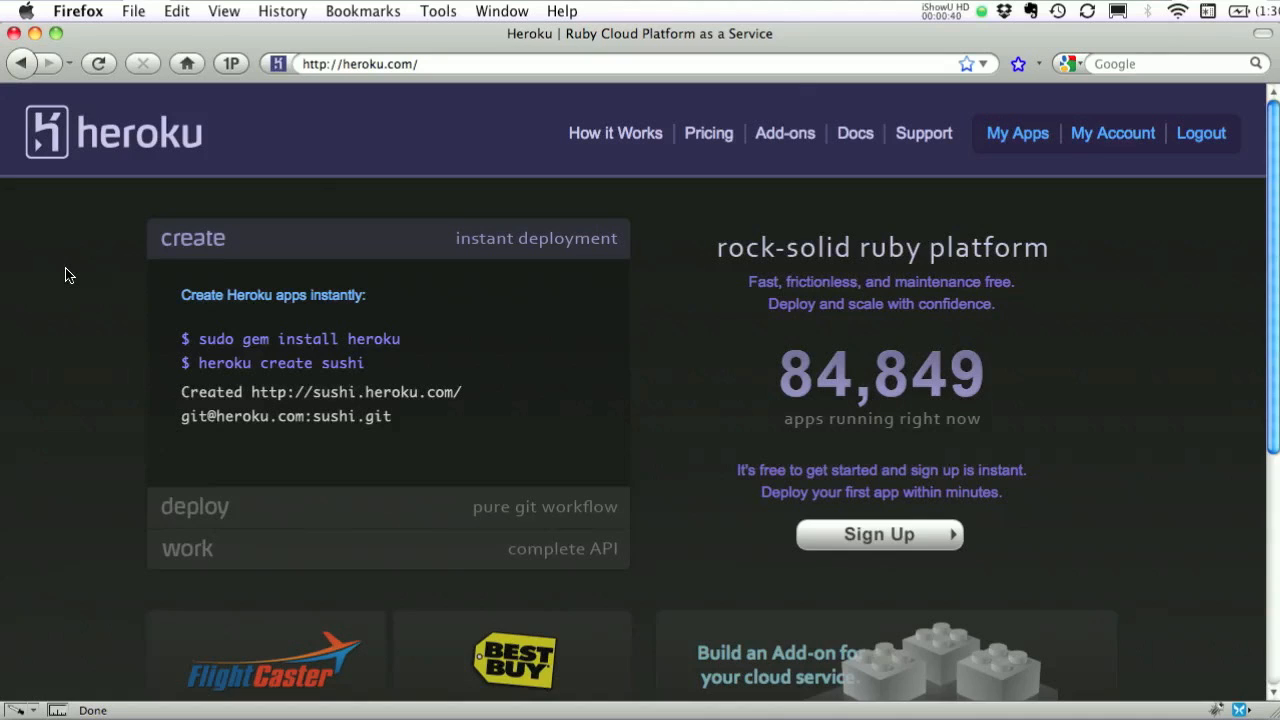
mouse_move(132, 476)
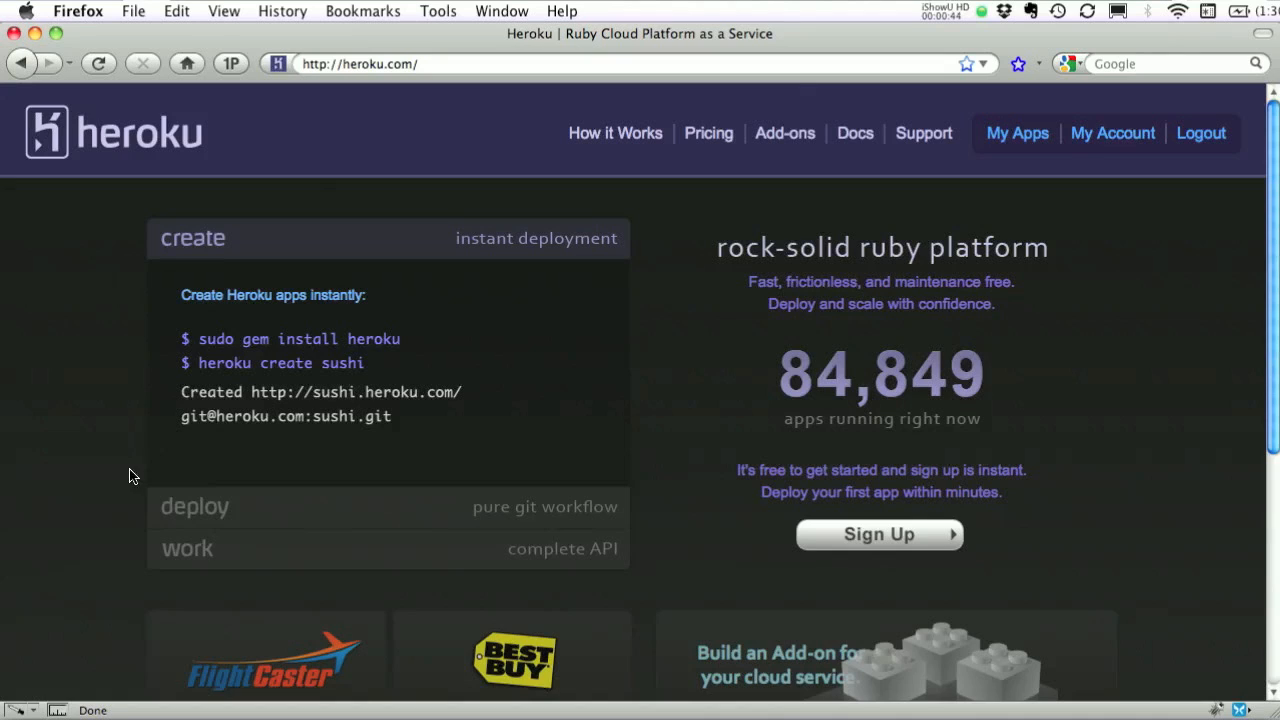
Reveal the git push deploy example on heroku.com, then show the Heroku Docs & FAQs page.
left_click(196, 506)
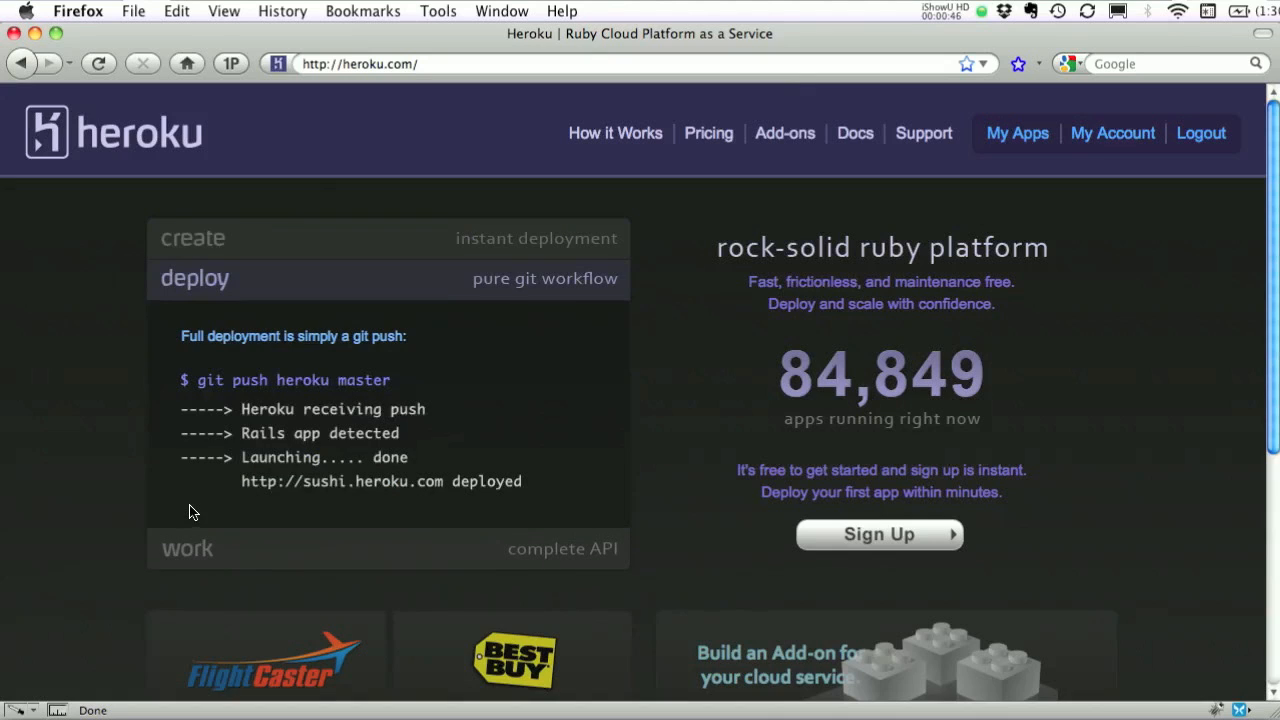
left_click(856, 132)
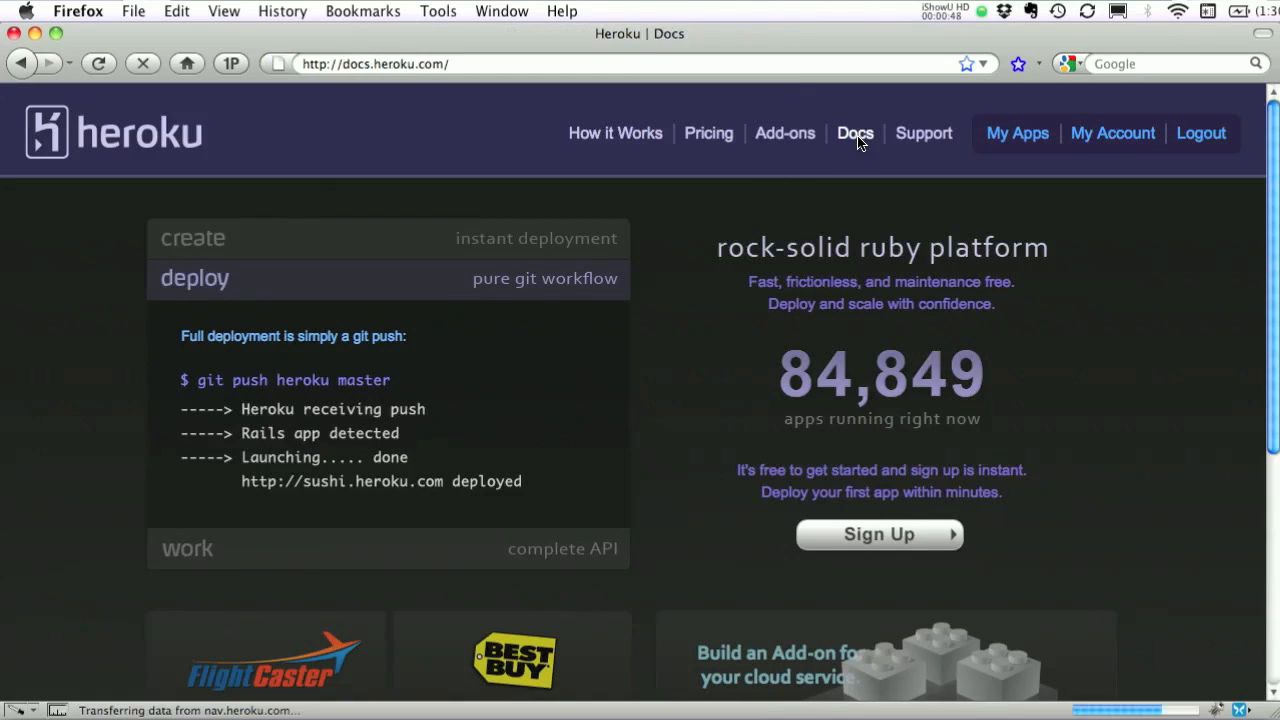
left_click(856, 132)
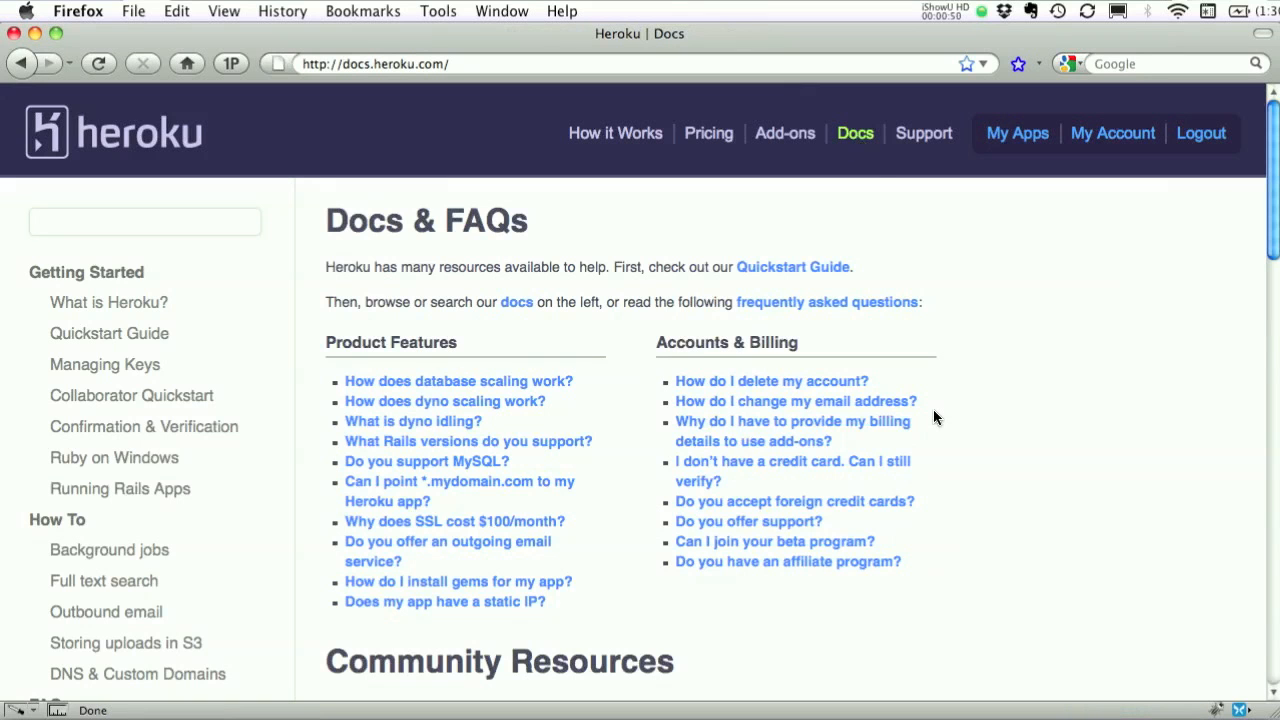
scroll("down", 3)
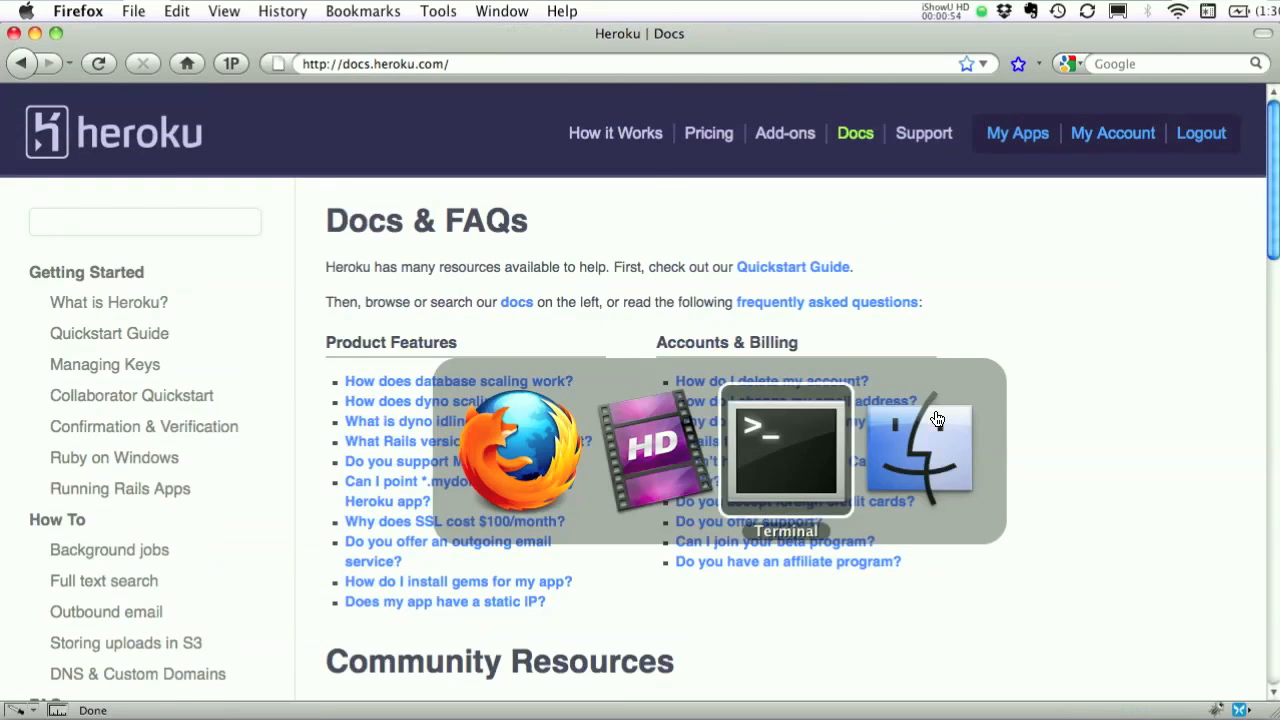
Create a new Rails application named the_ultimate_blog.
left_click(784, 450)
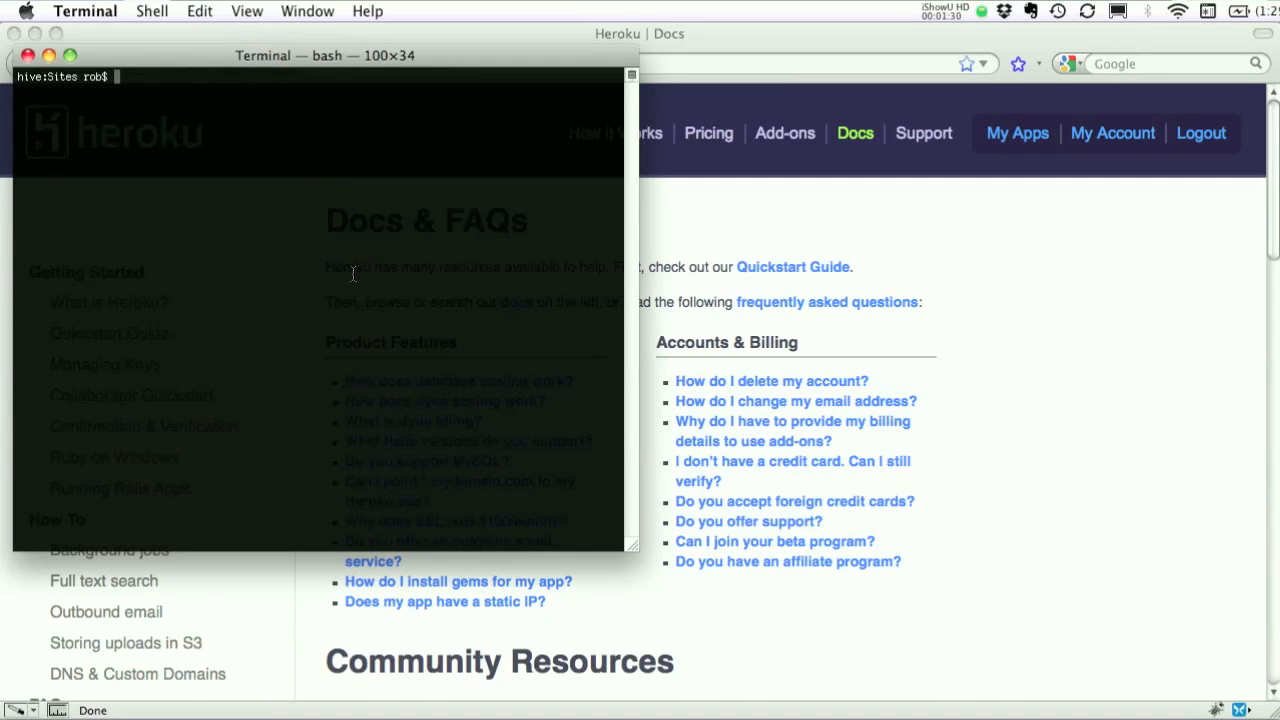
type("rails")
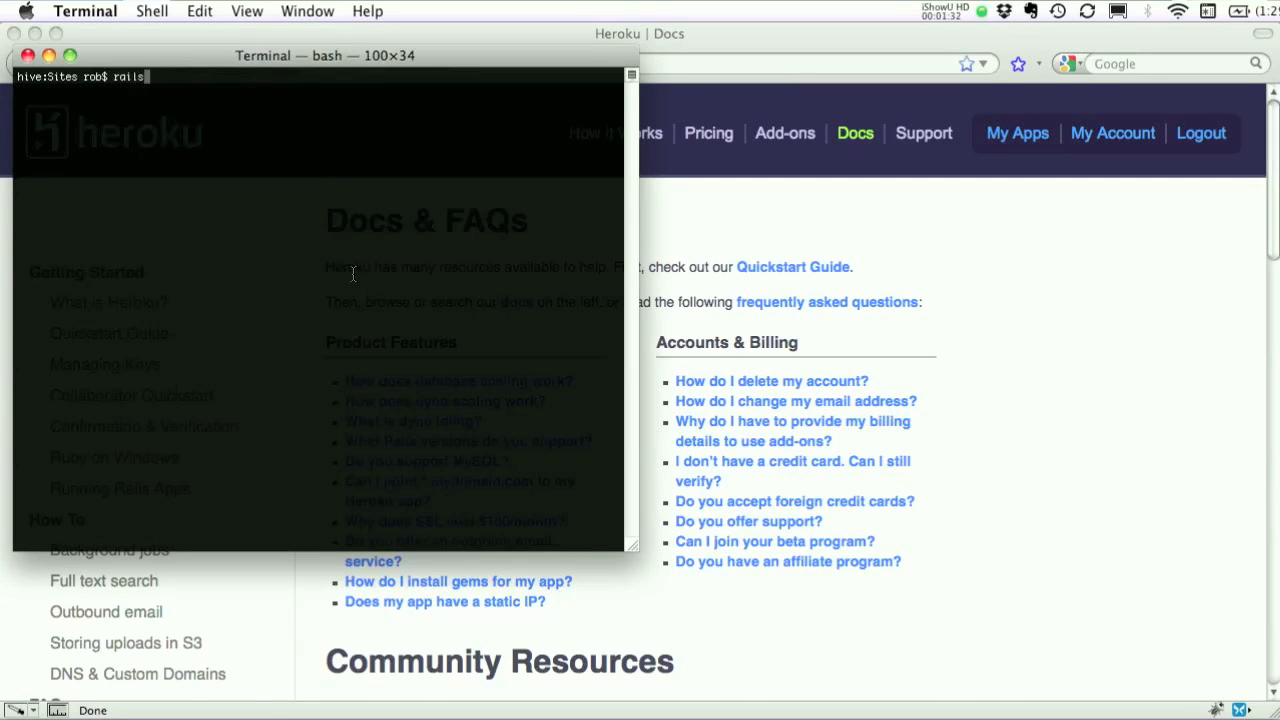
type("new")
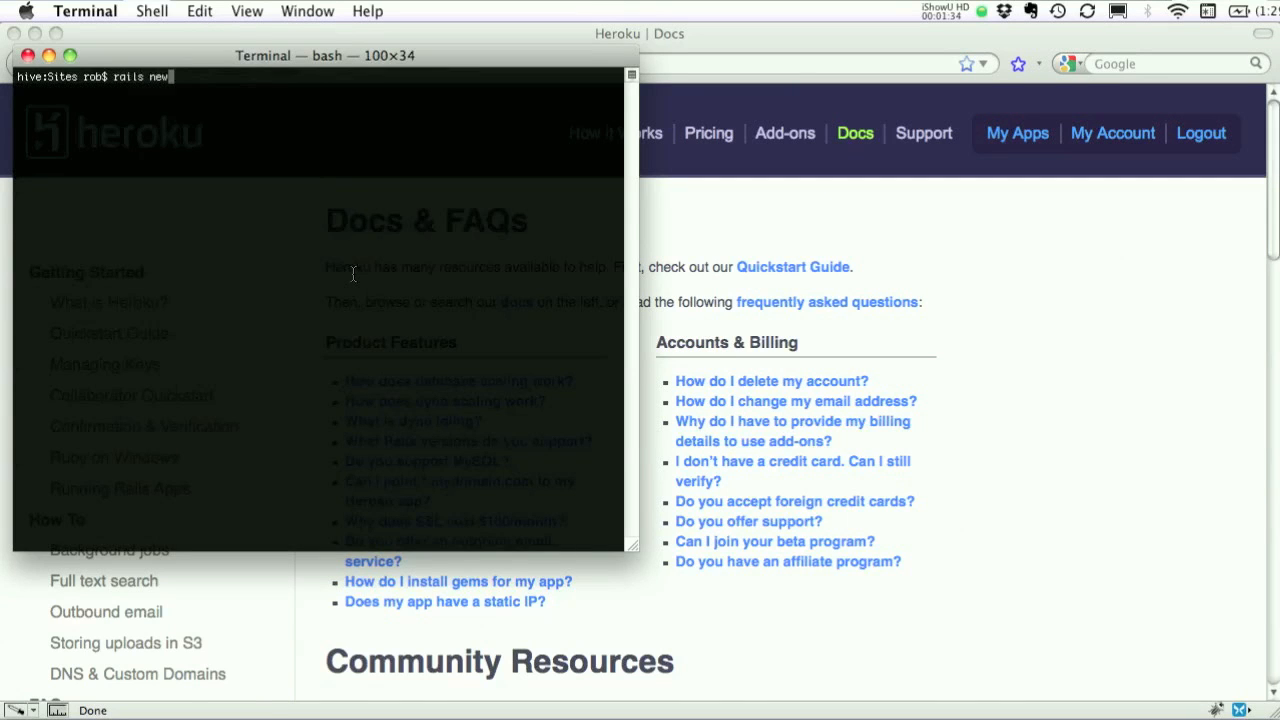
type("the_ul")
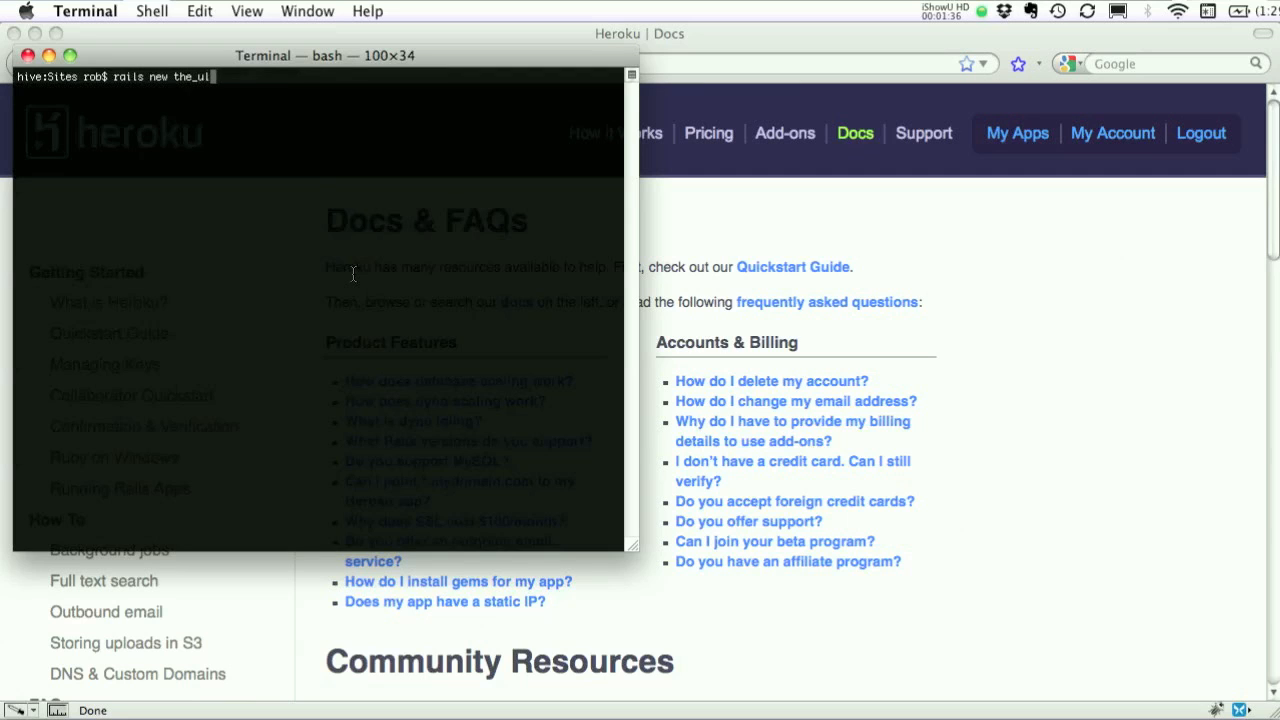
type("ltimate_blog")
type("rails g scaffold Pos")
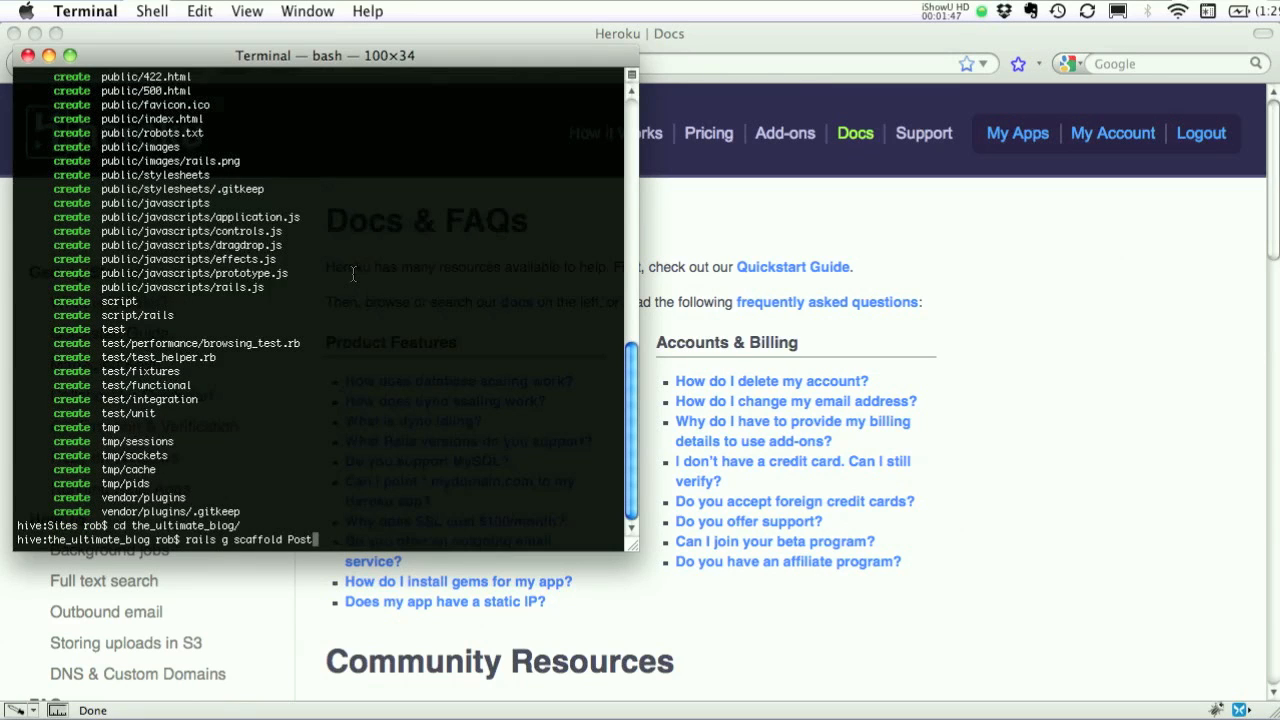
Generate a Post scaffold with title:string, body:text, user_id:integer and migrate the database.
type("title:string")
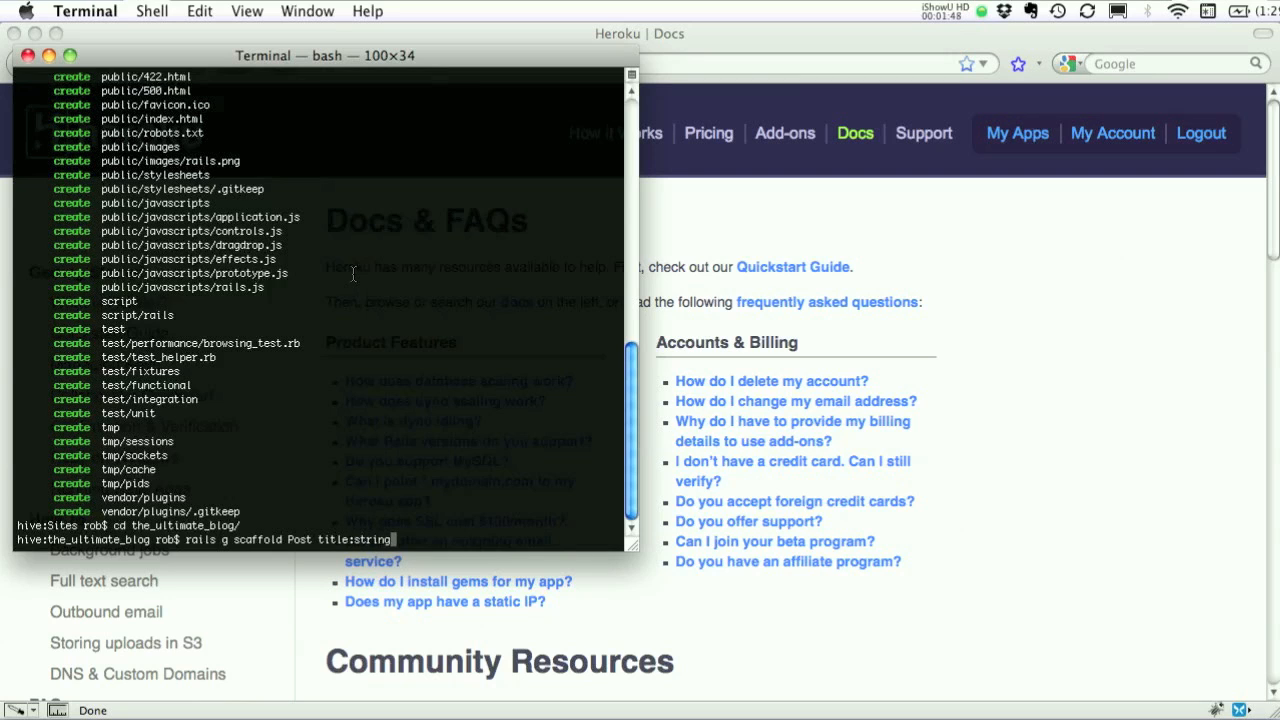
type("body:text")
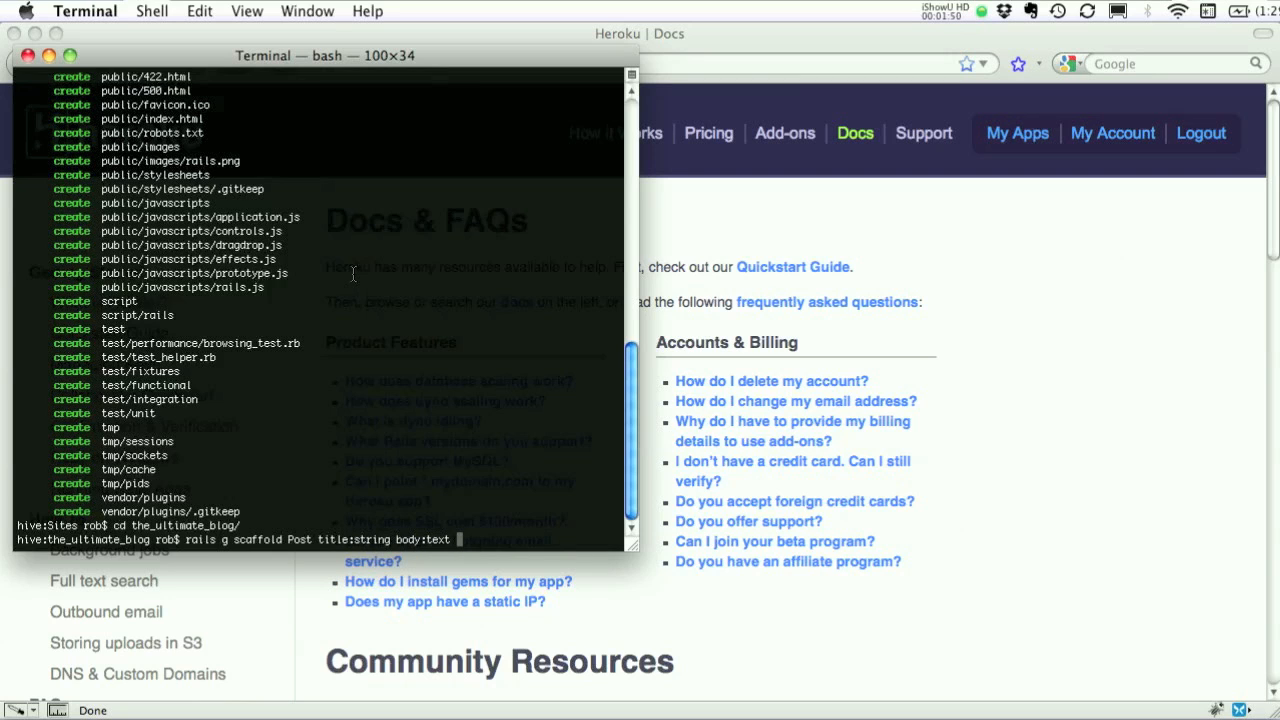
type("user_id:integer")
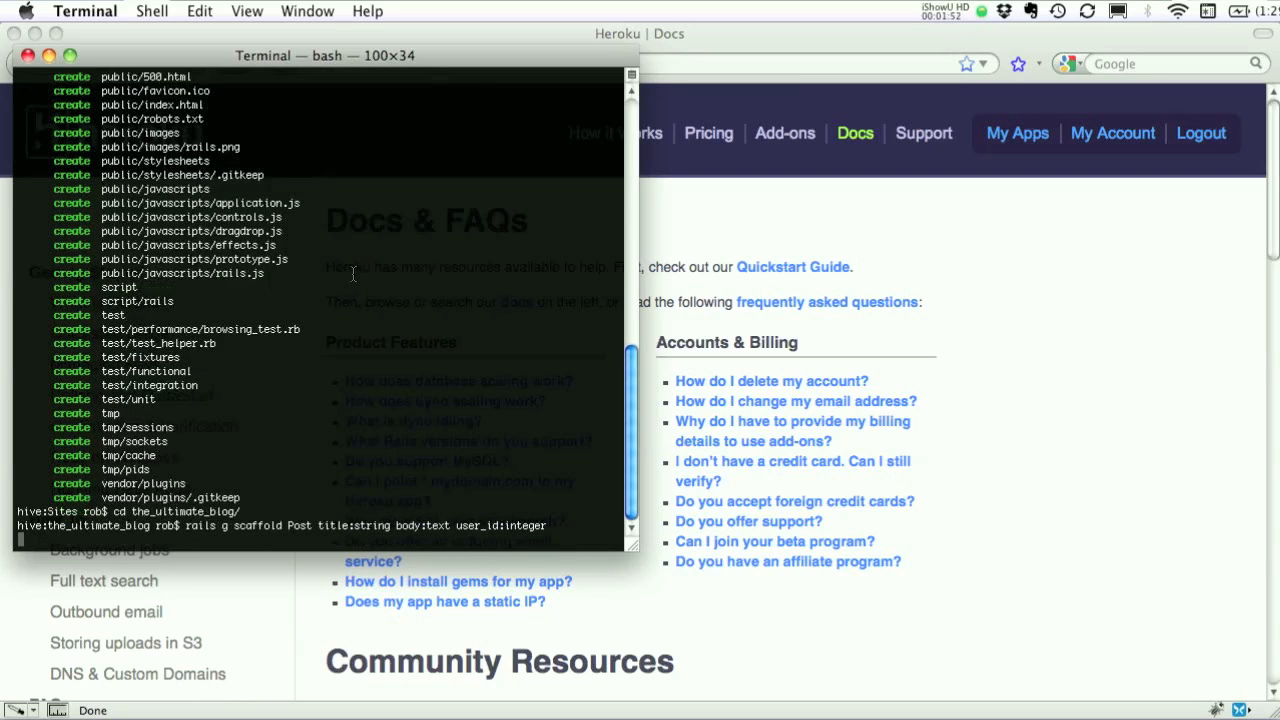
key("Return")
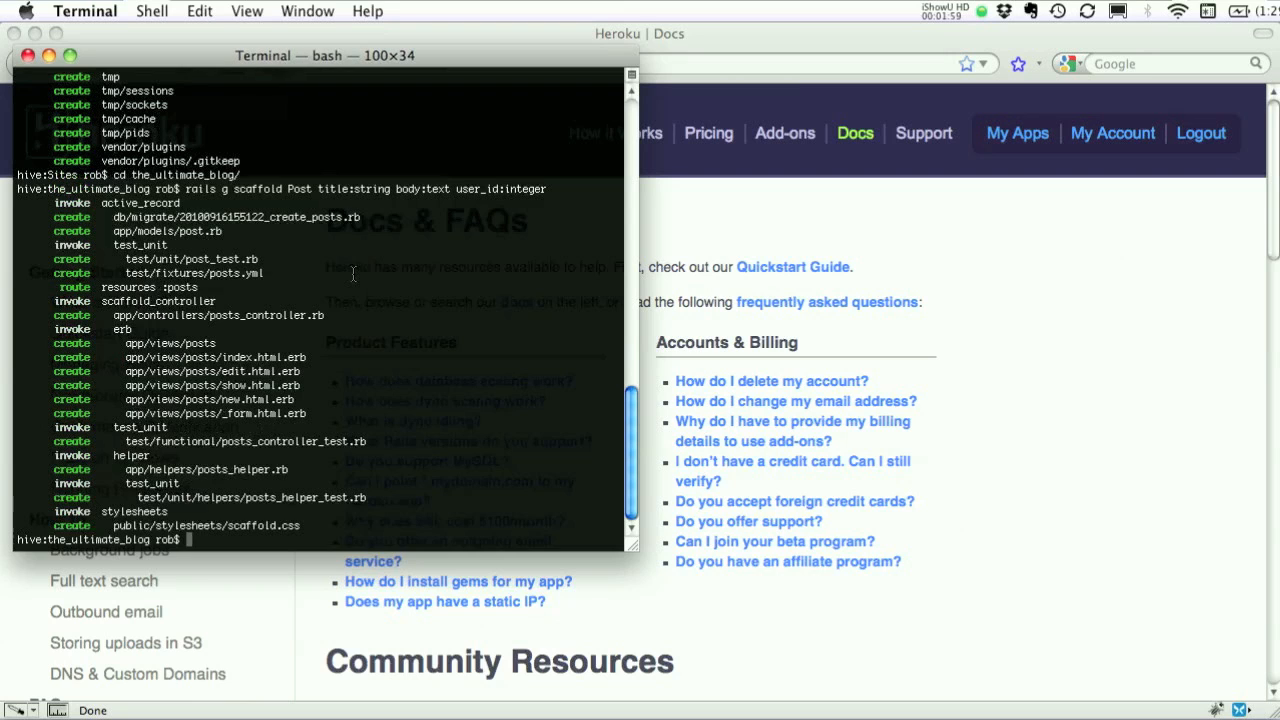
type("rake db:")
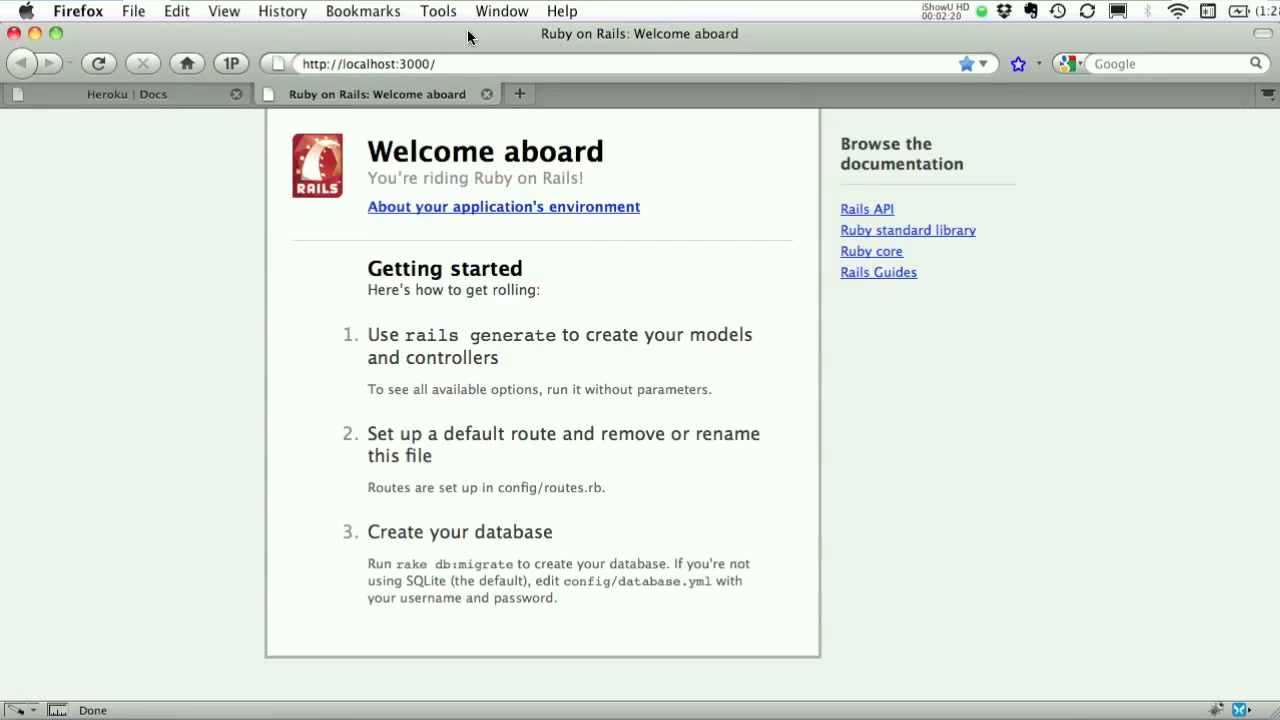
Create a post titled 'First post!' with body 'Test' on localhost:3000 and return to the posts list.
left_click(470, 62)
type("Te")
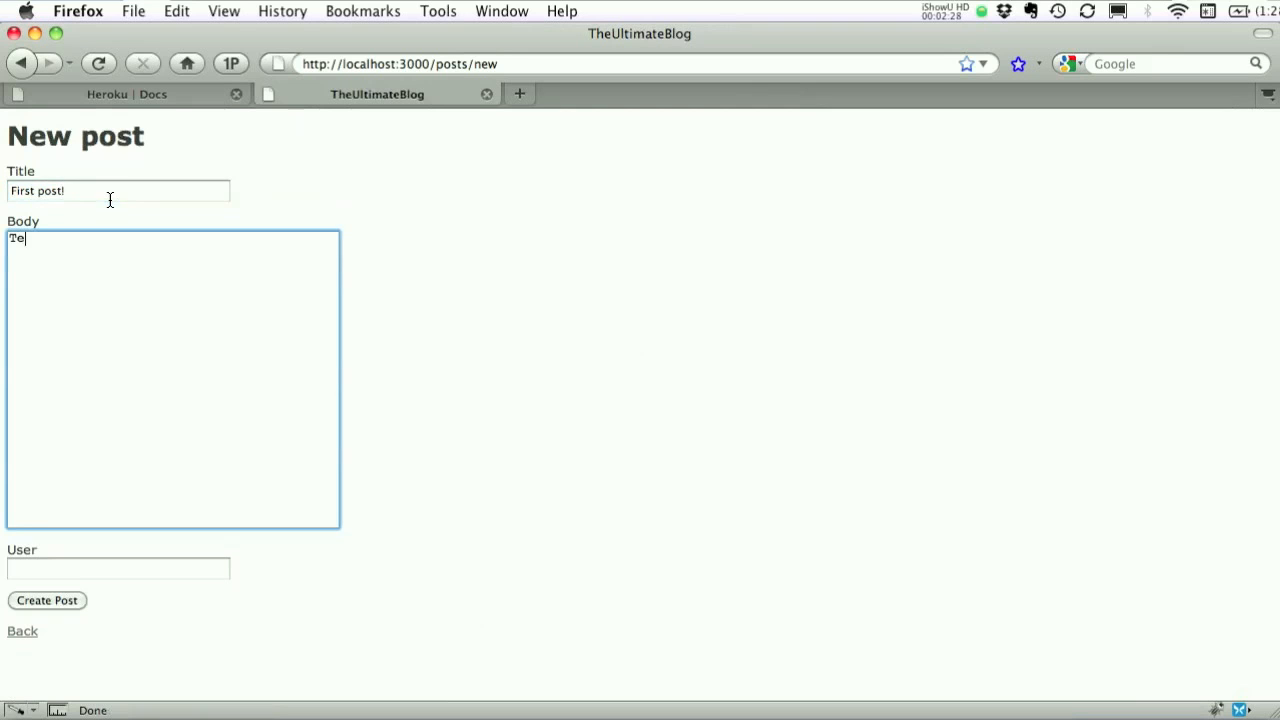
left_click(46, 600)
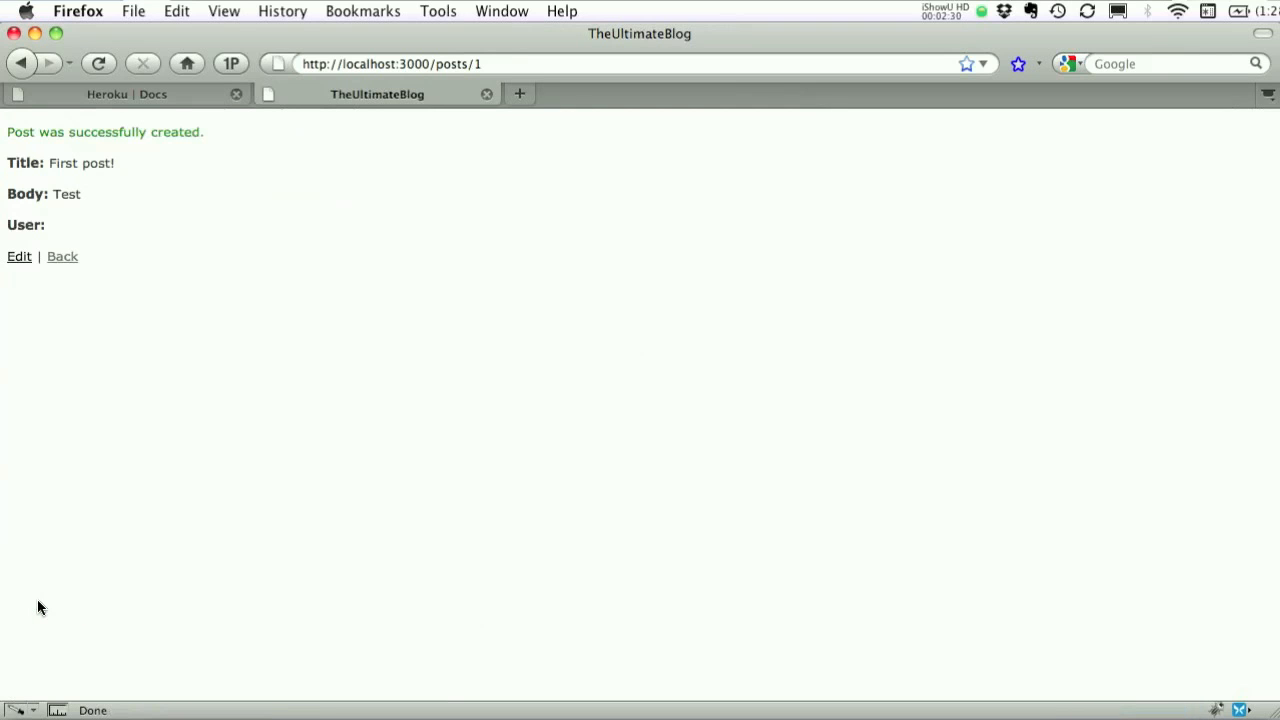
left_click(62, 256)
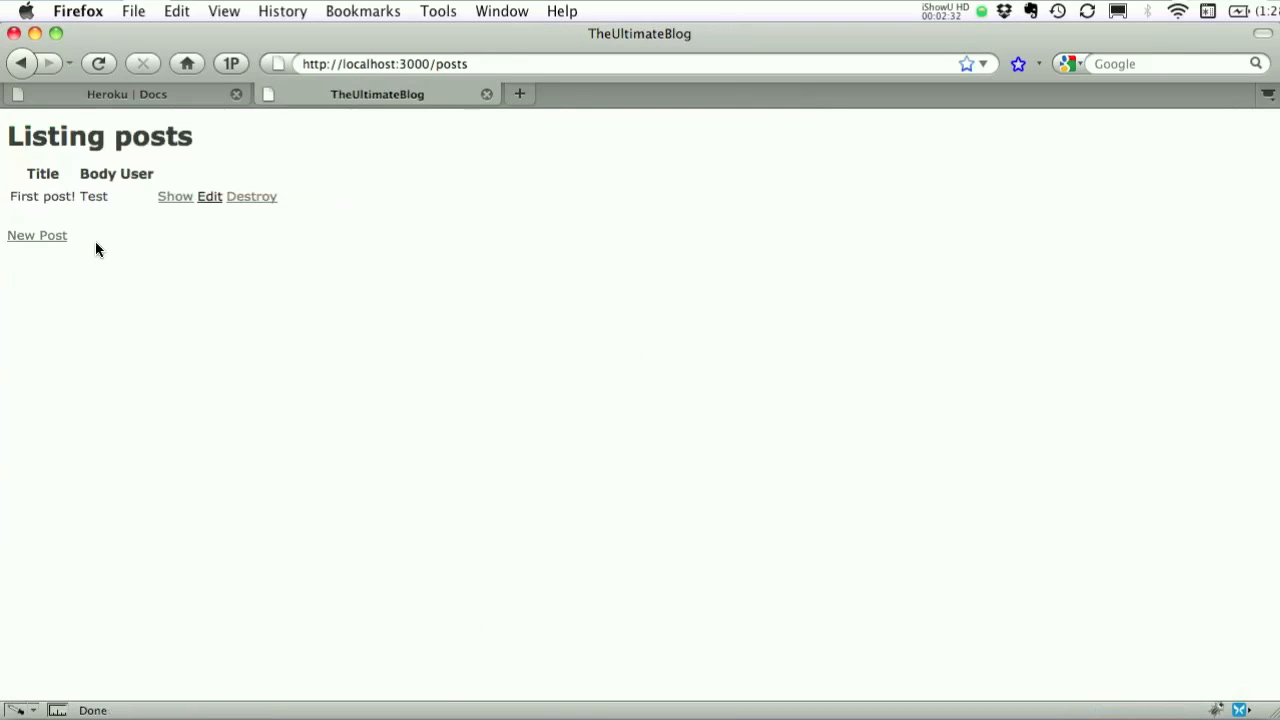
mouse_move(216, 230)
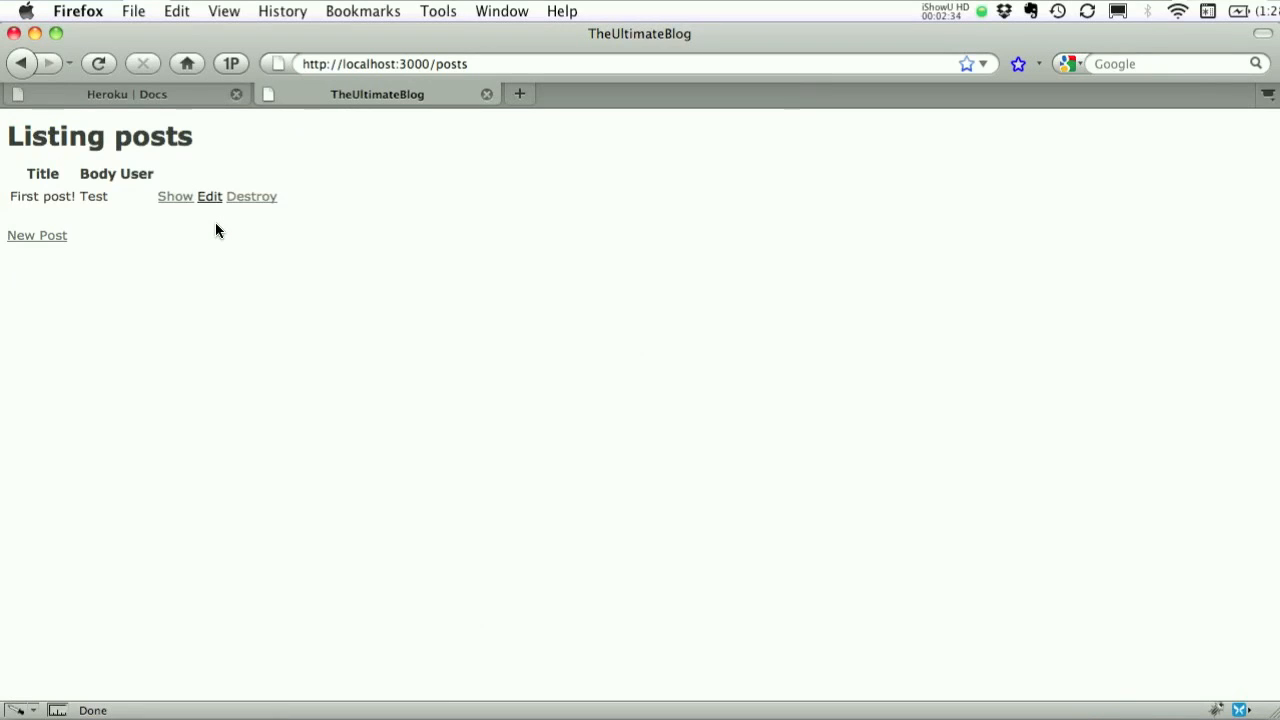
mouse_move(184, 122)
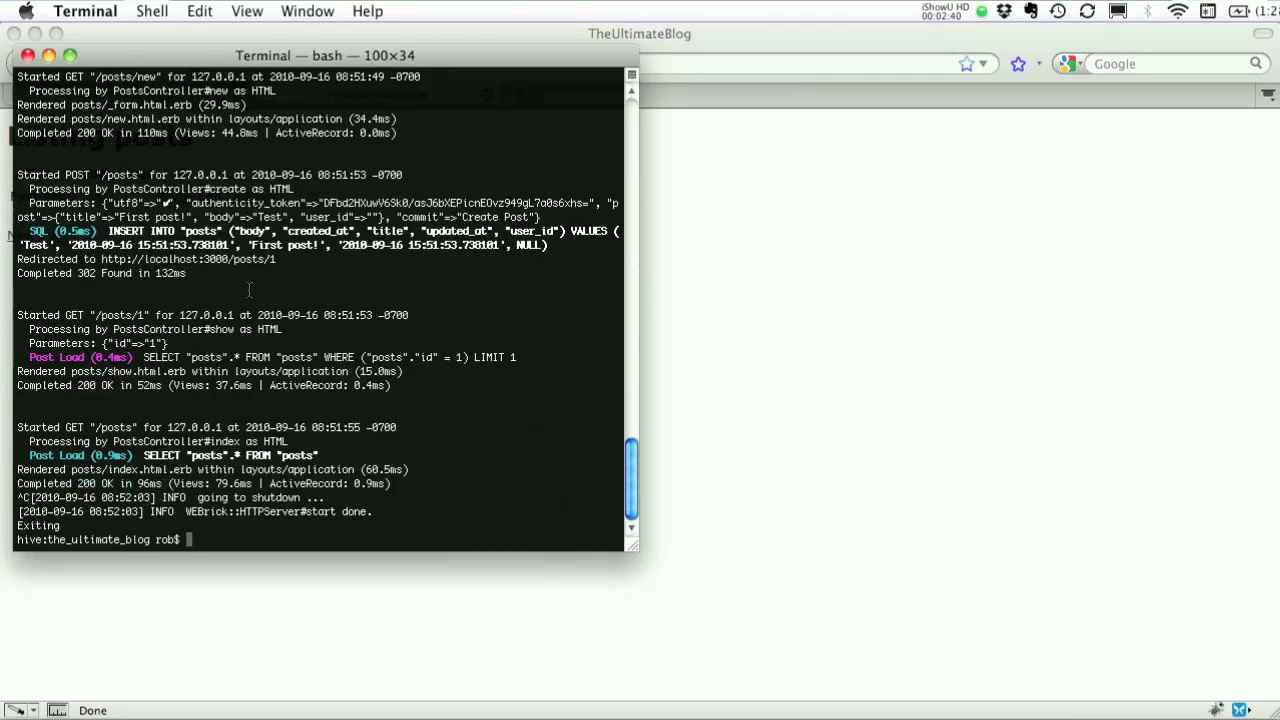
Install the heroku gem and run heroku to list its available commands.
type("gem install heroku")
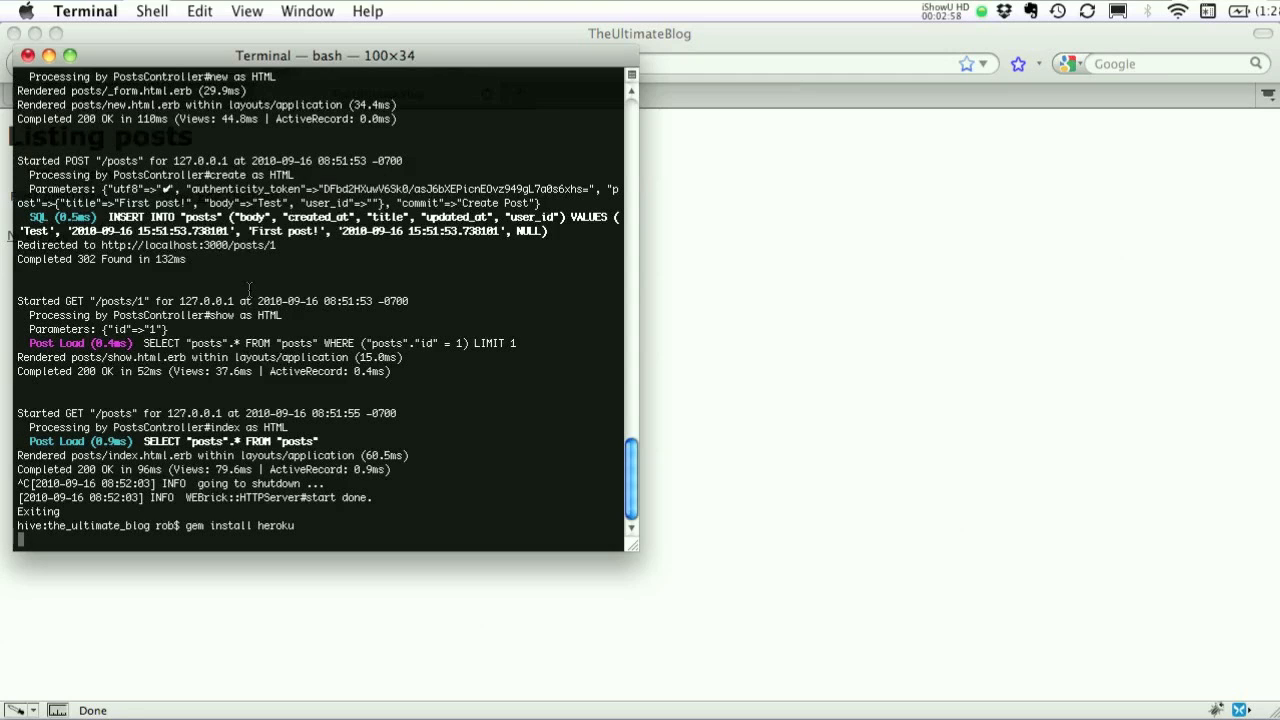
key("Return")
type("heroku")
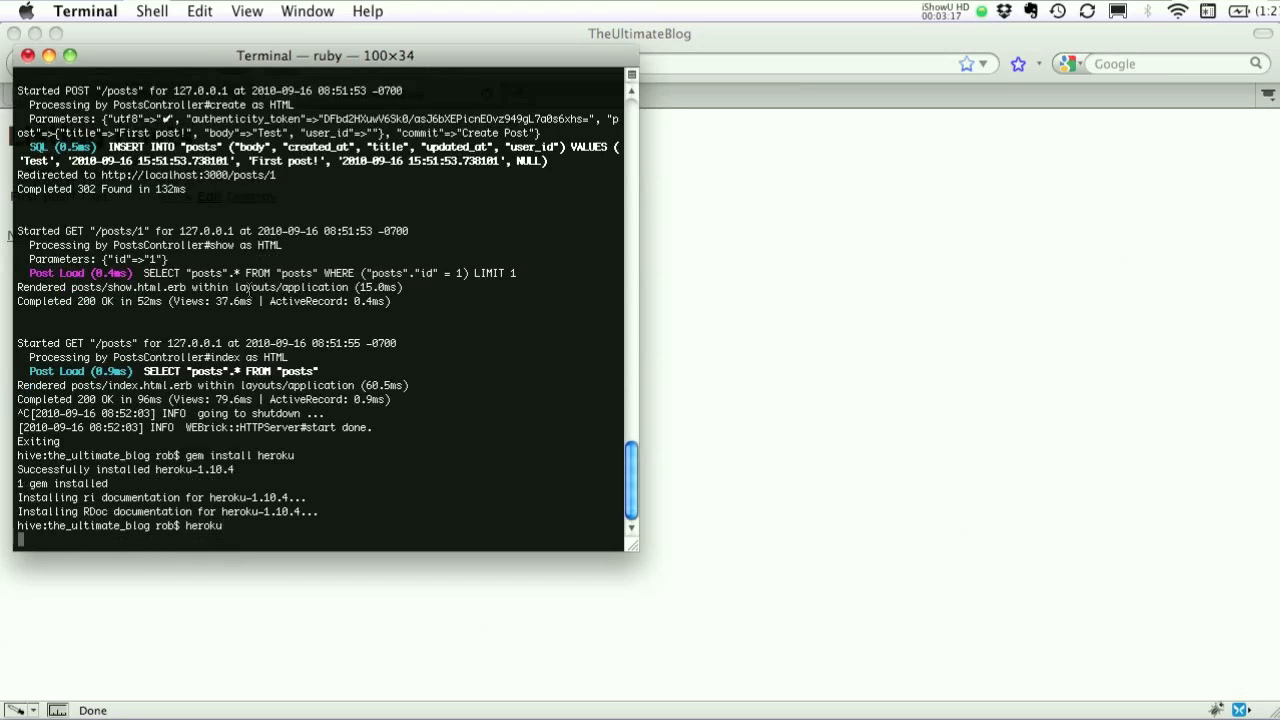
key("Return")
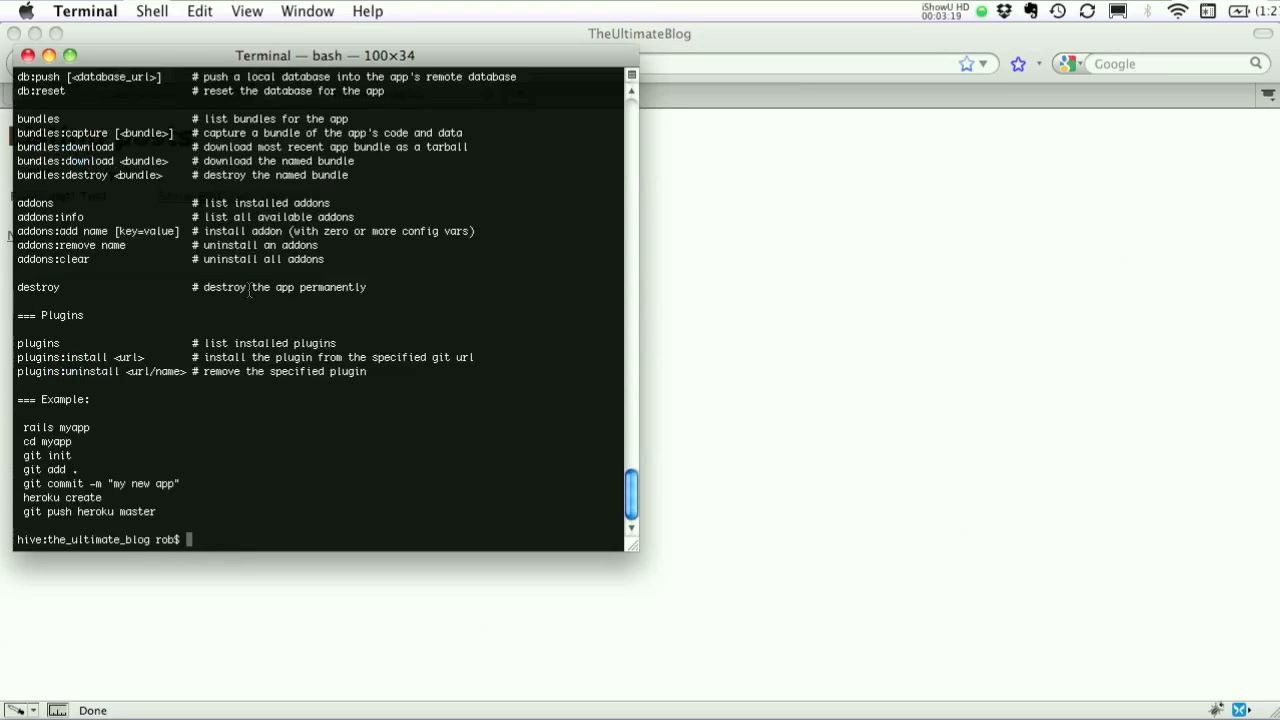
scroll("up", 3)
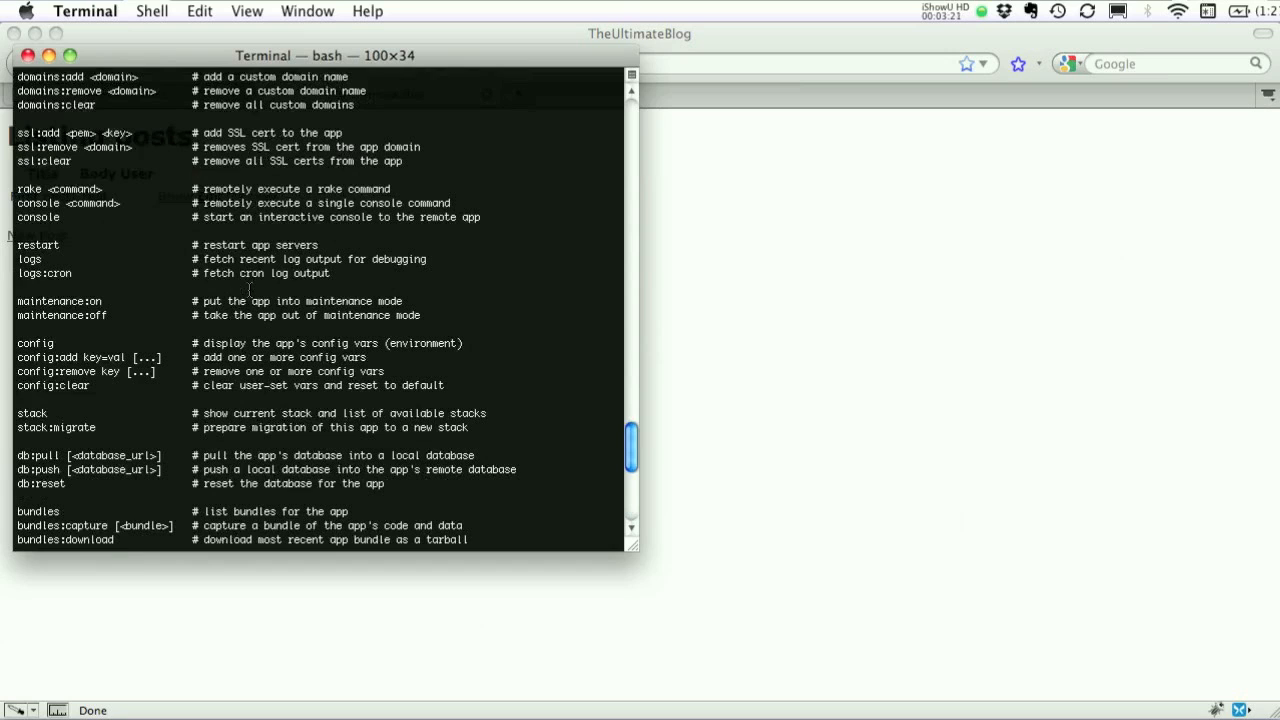
scroll("down", 3)
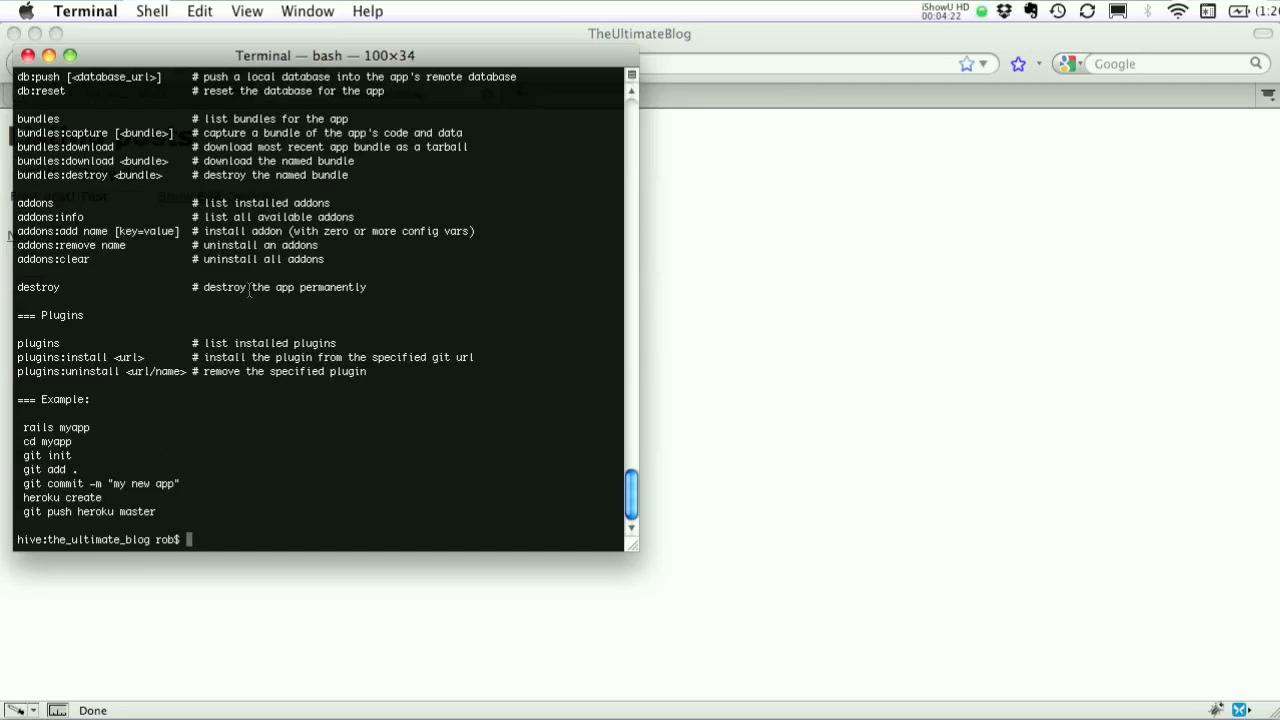
Initialize a Git repository in the project folder and stage all files.
type("git")
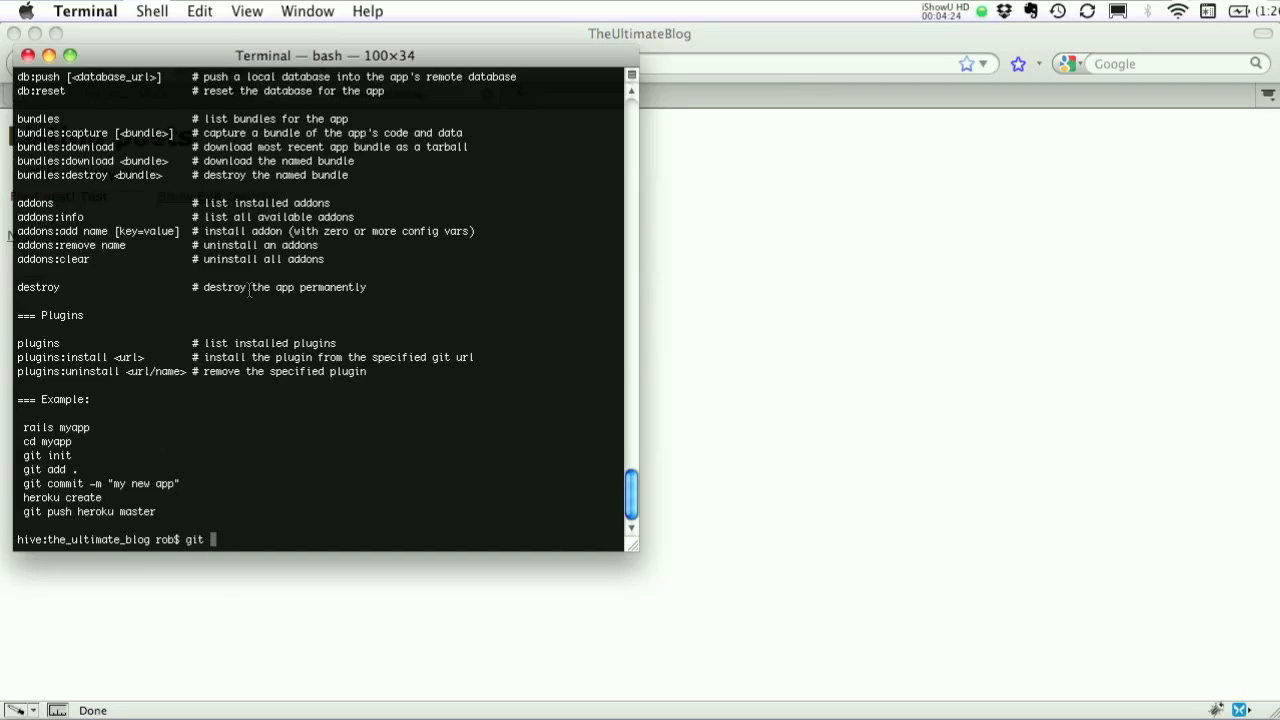
type("init")
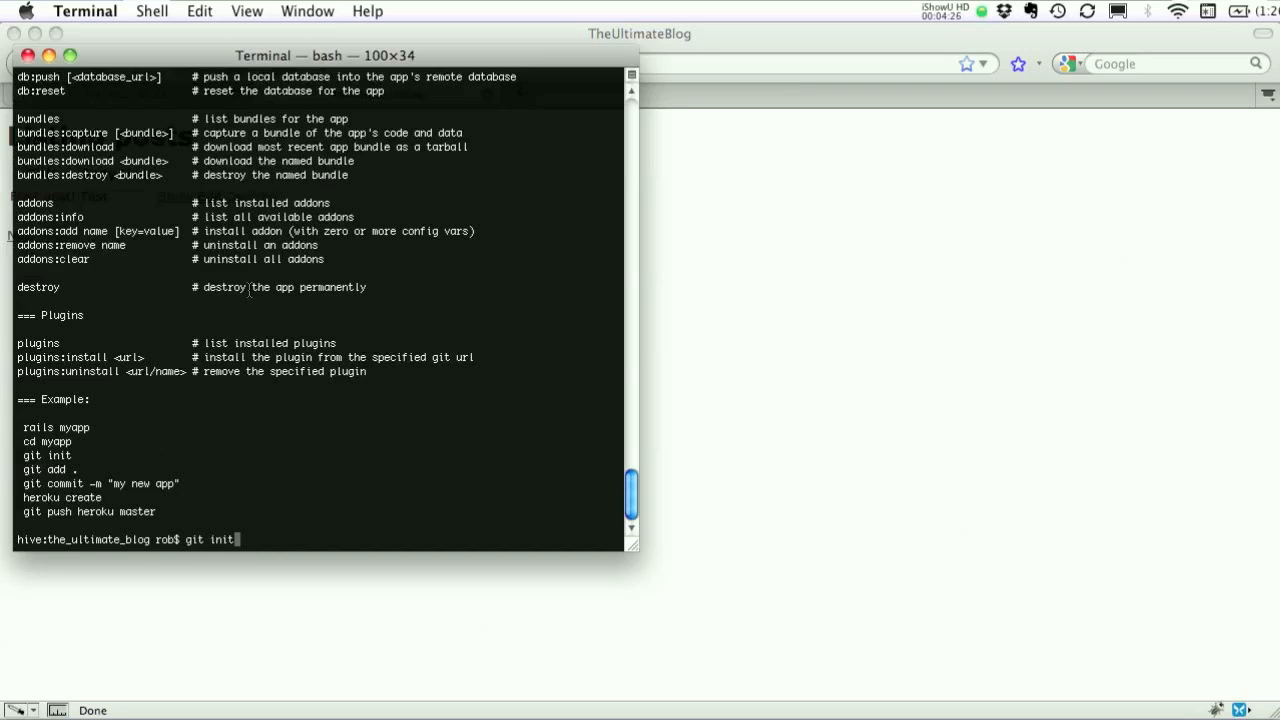
key("Return")
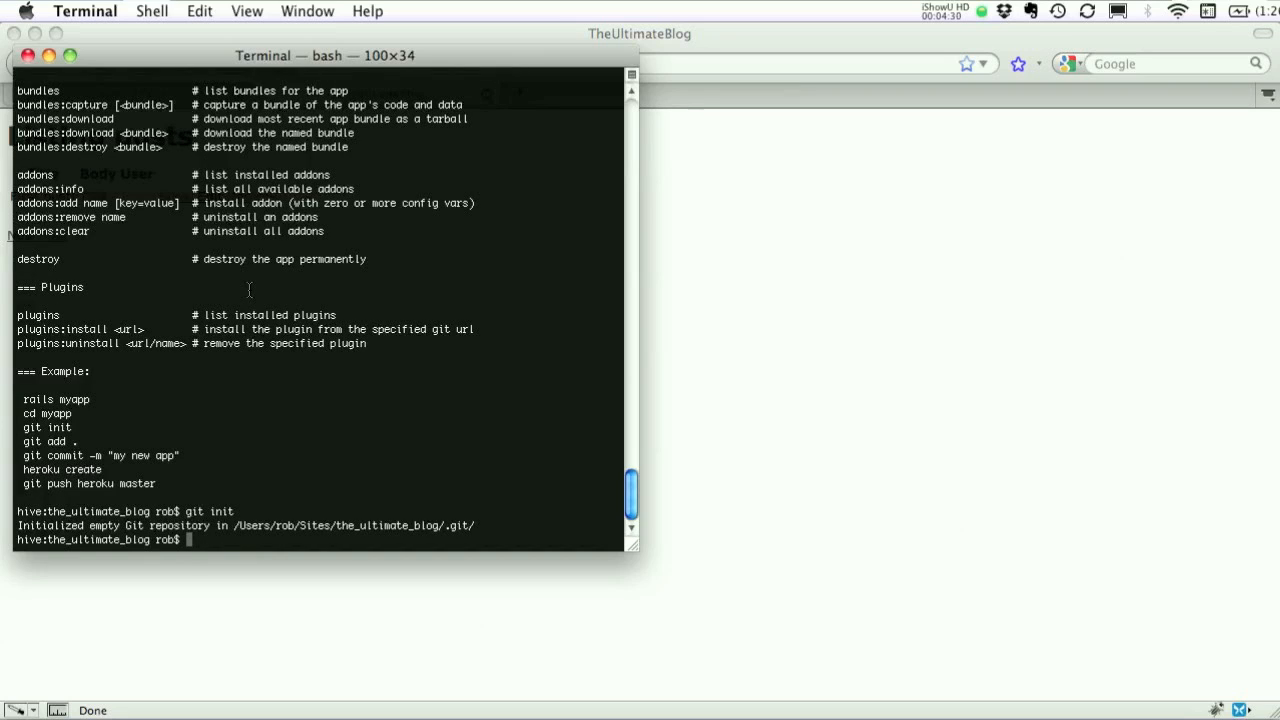
type("git add .")
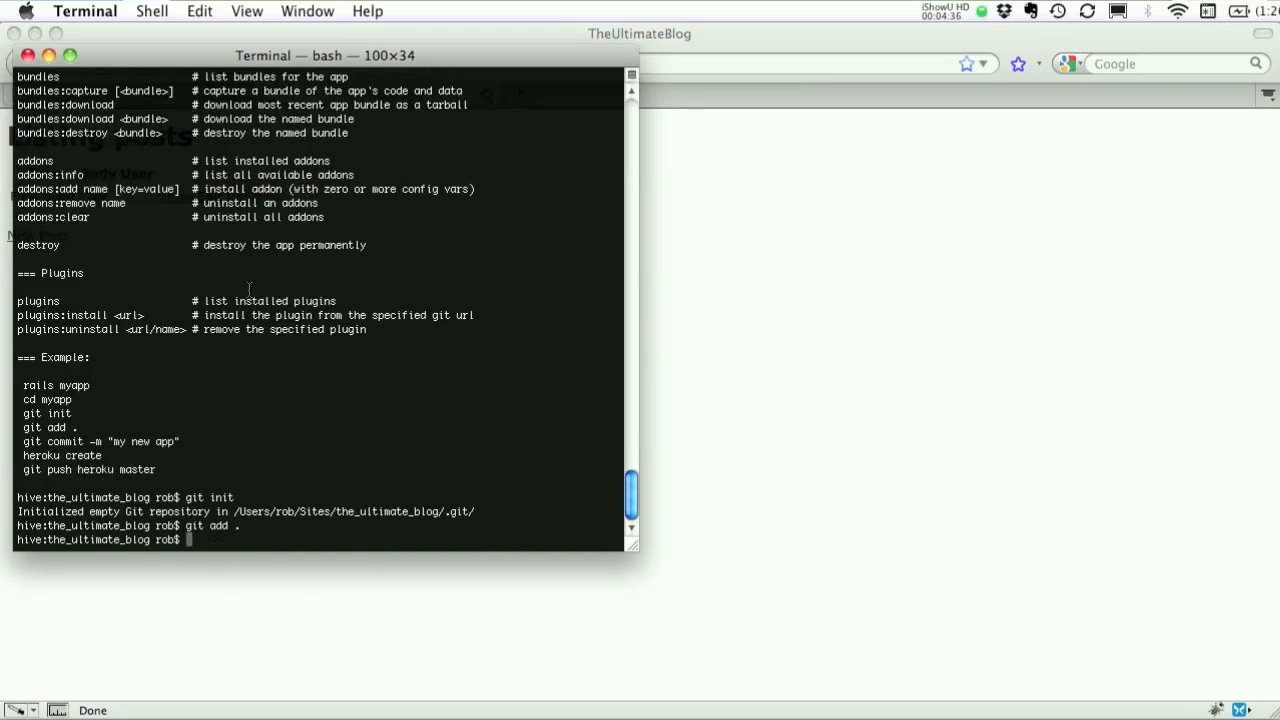
Record all project files in a commit with message 'First commit'.
type("git commit -m")
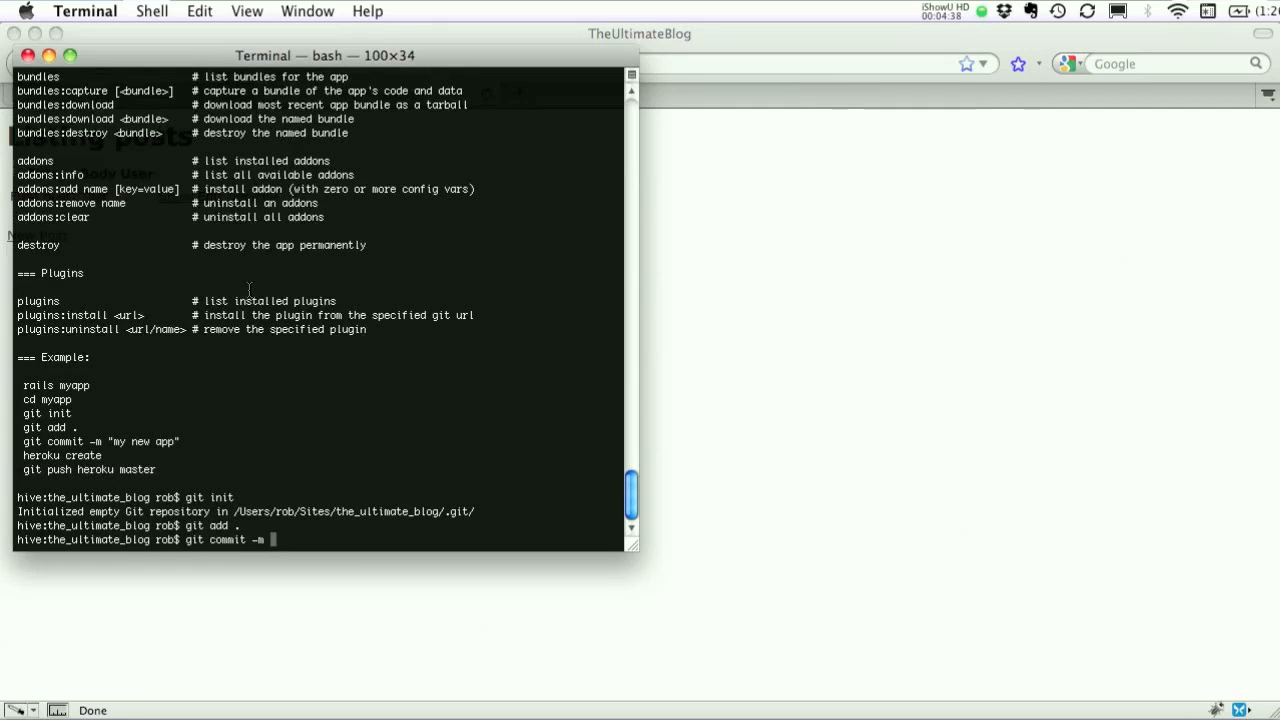
type("'First commit'")
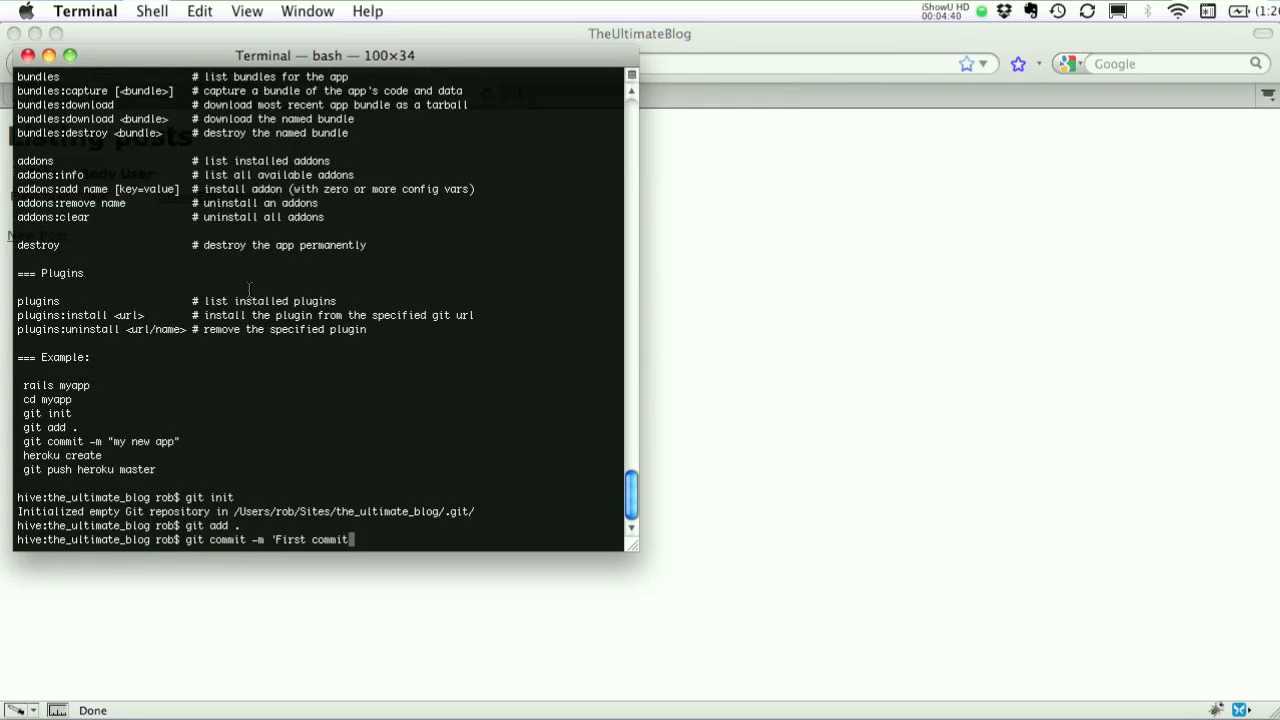
key("Return")
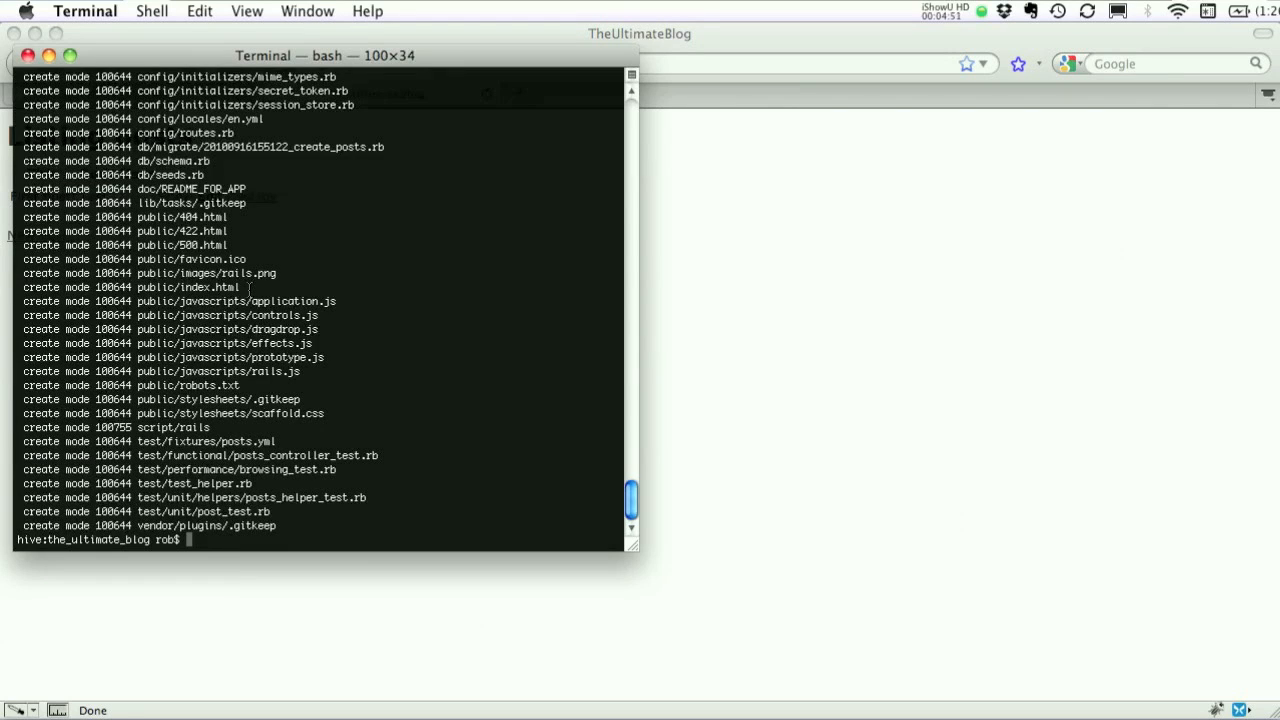
Create a new Heroku app (quiet-snow-23) linked to the project as a git remote.
type("heroku create")
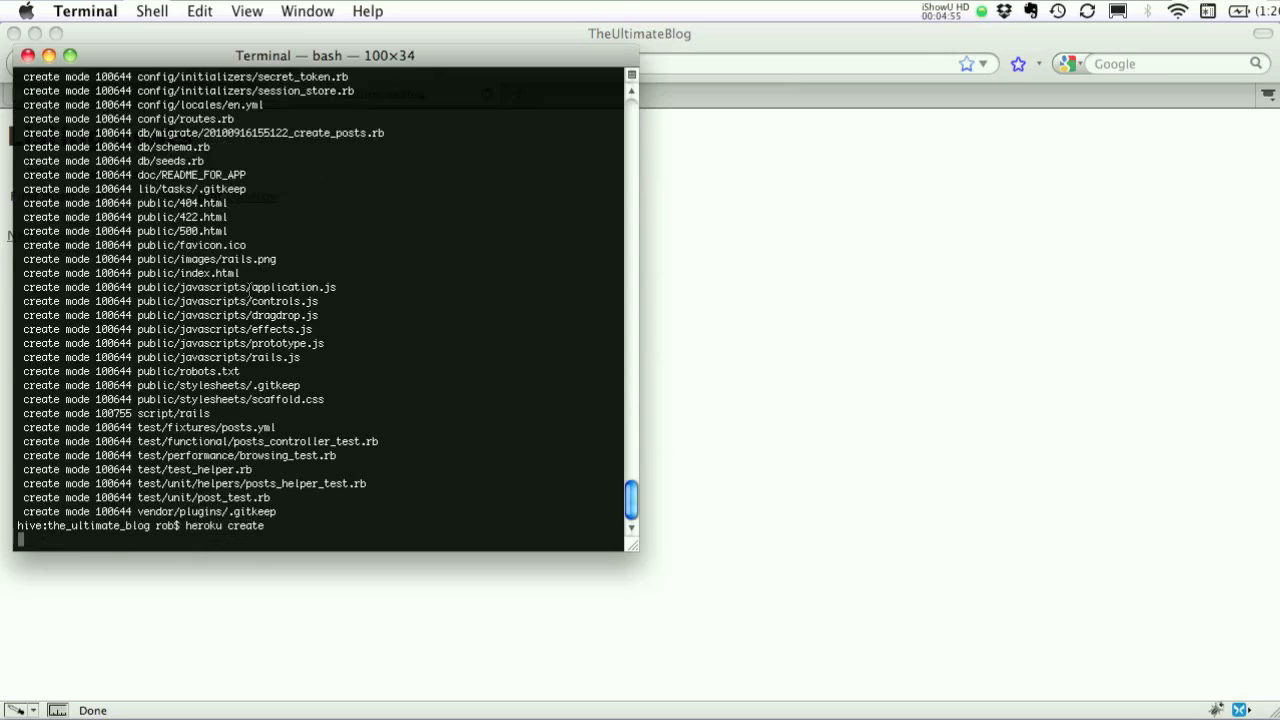
key("Return")
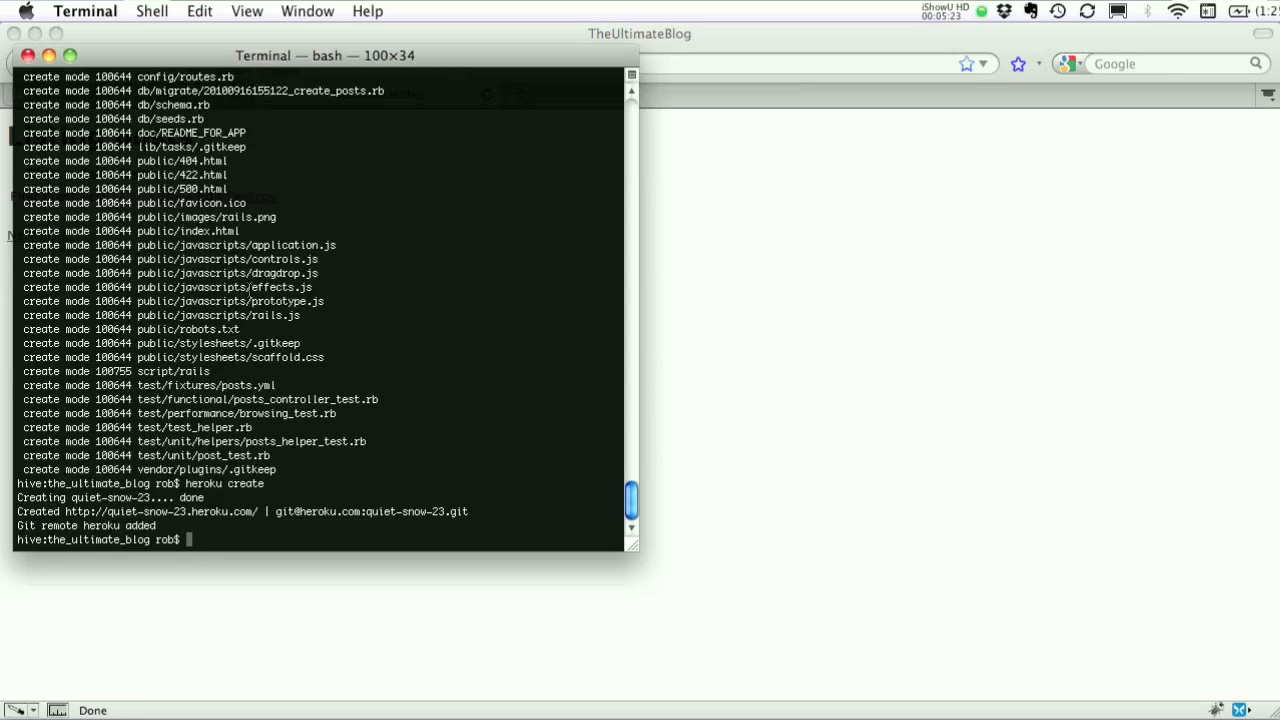
Push the master branch to the heroku remote and watch the deploy finish for quiet-snow-23.heroku.com.
type("git push her")
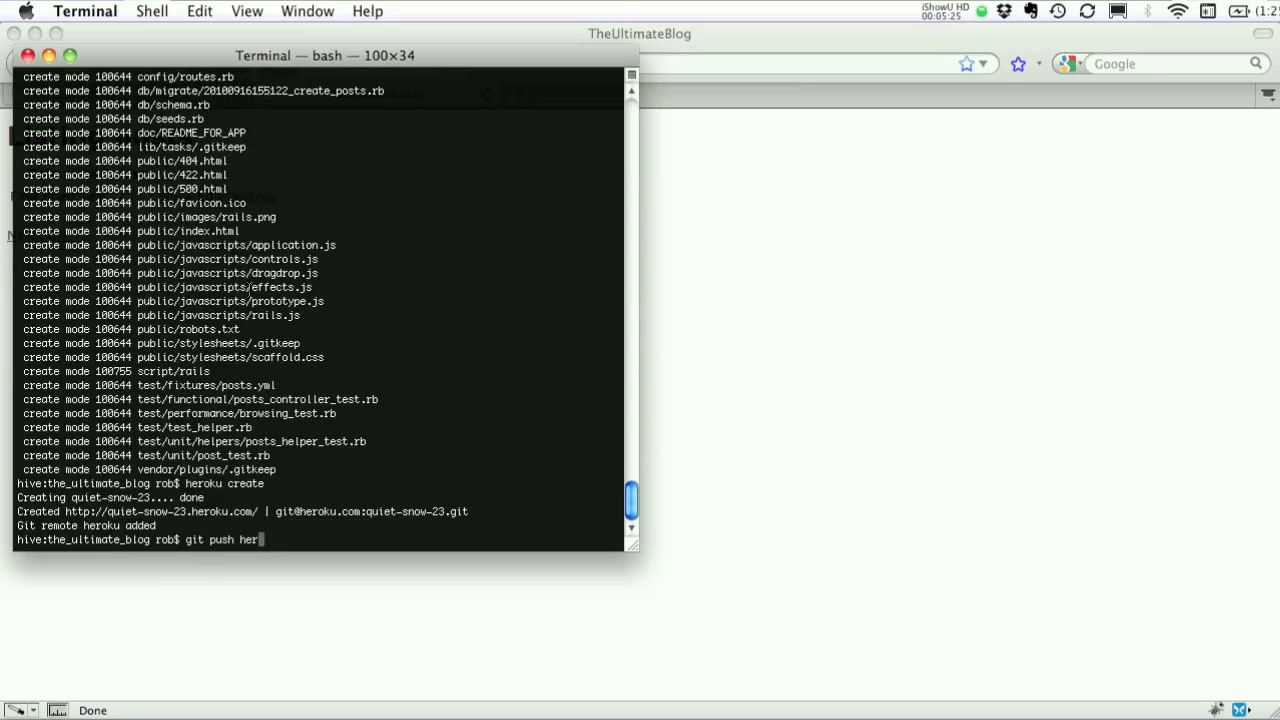
type("oku master")
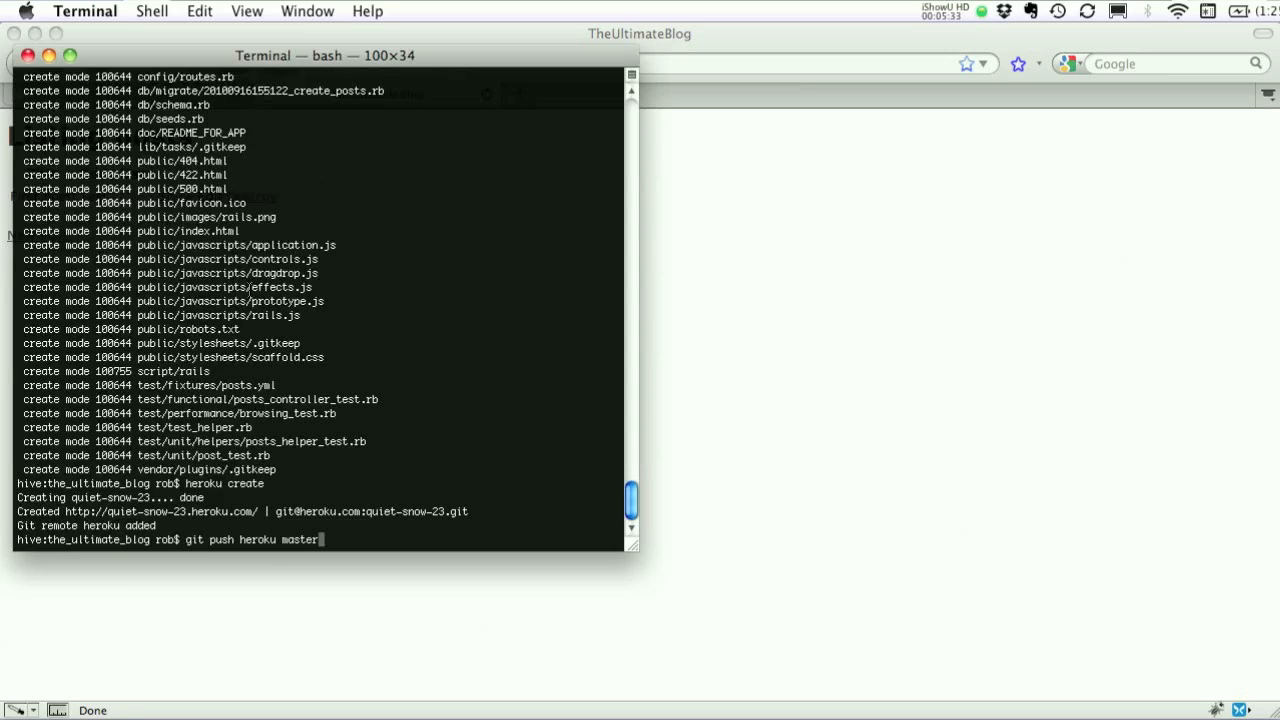
key("Return")
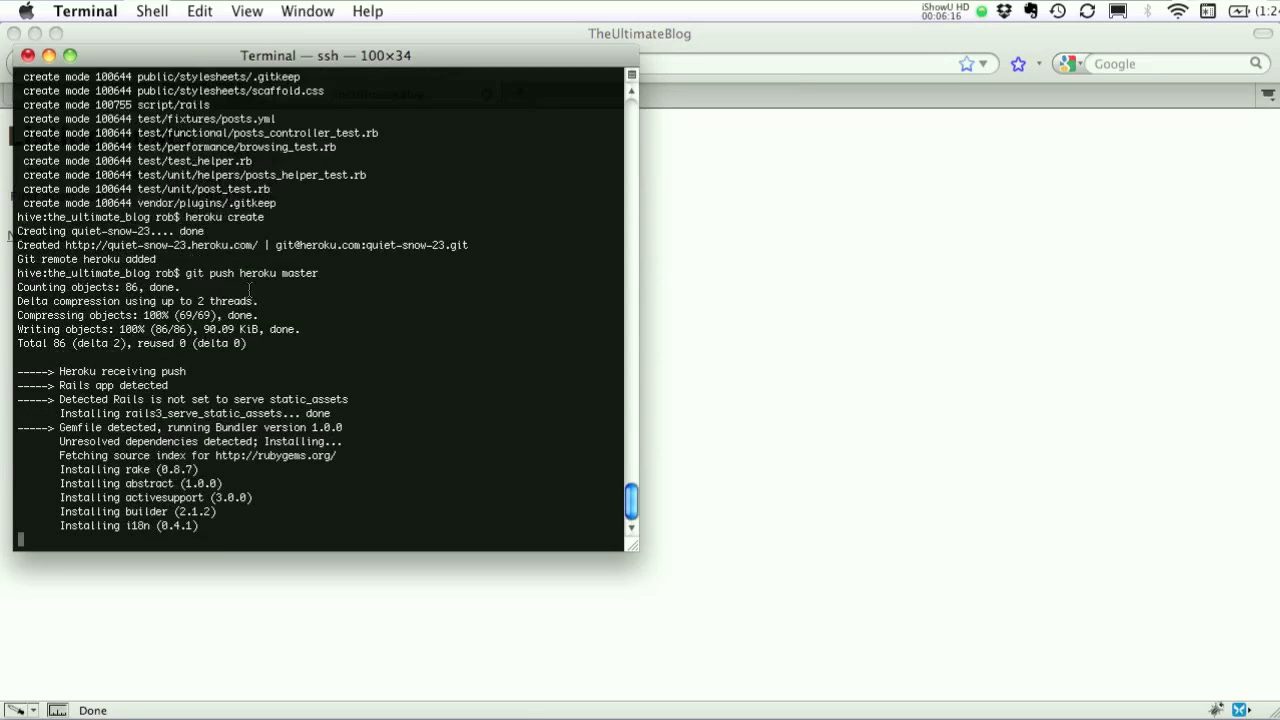
scroll("down", 3)
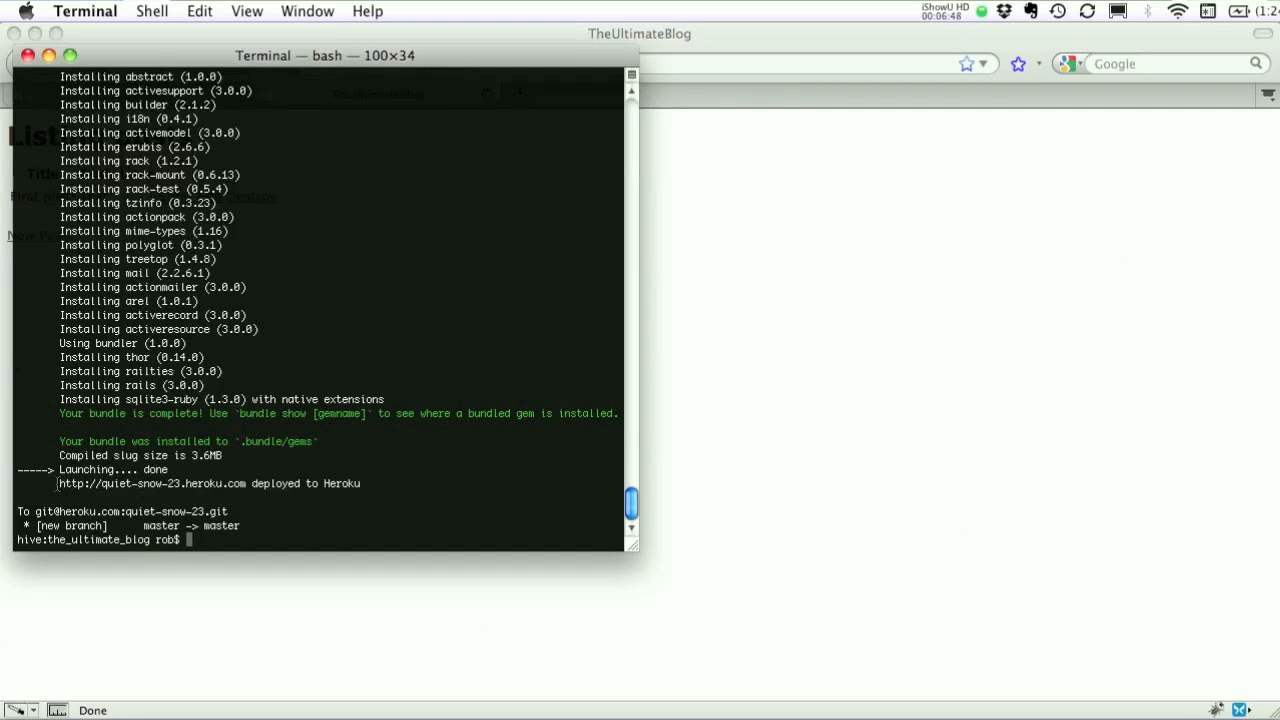
Select the deployed app address, then run heroku rake db:migrate to create the posts table on Heroku.
double_click(150, 482)
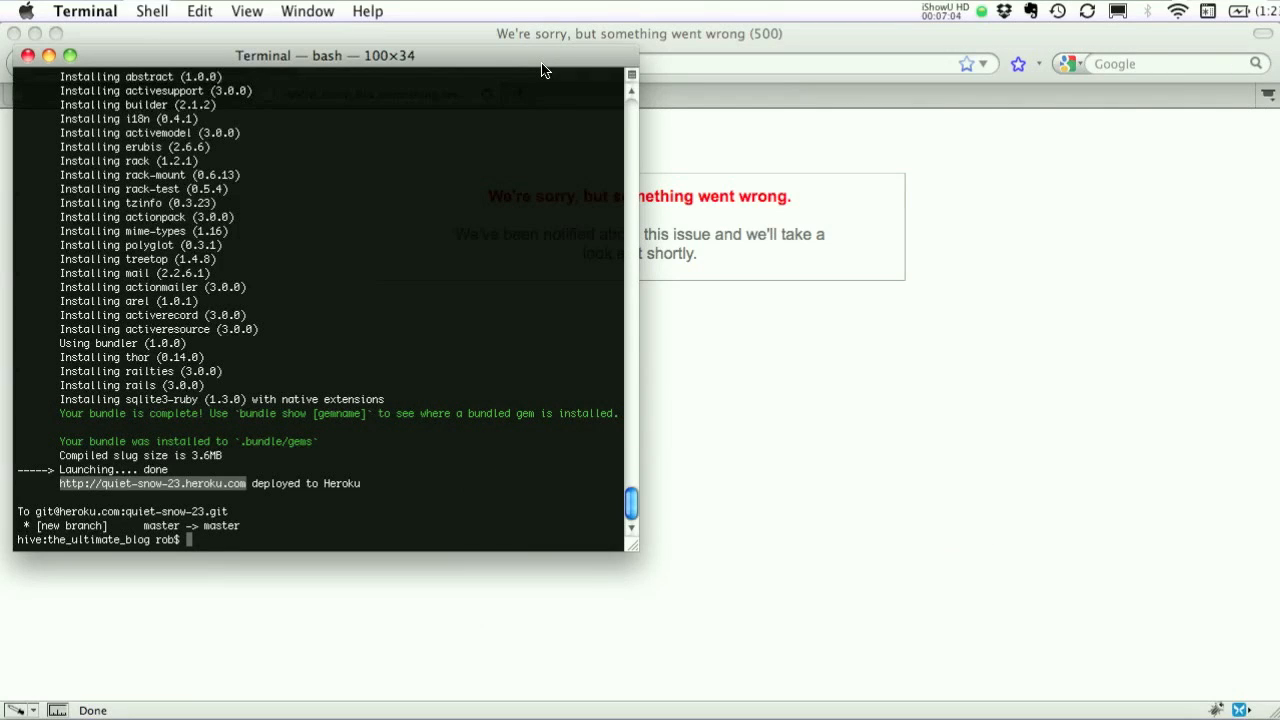
type("herok")
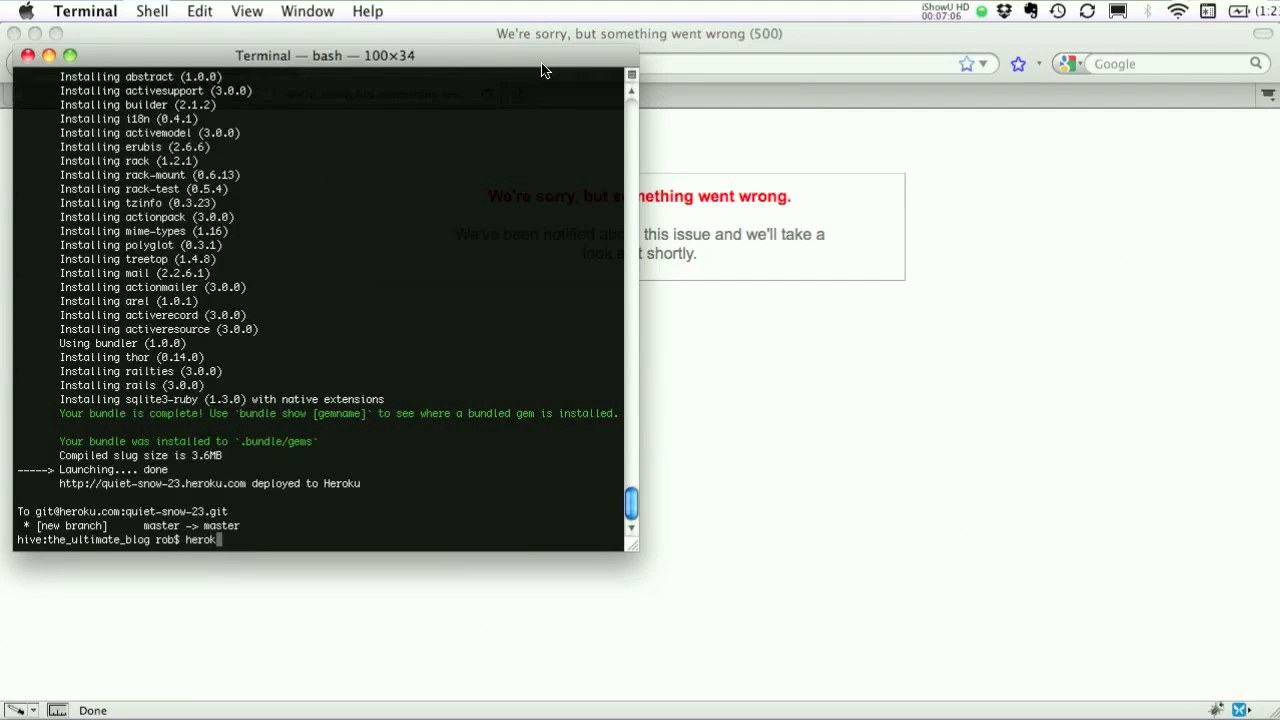
type("u rake db:migrate")
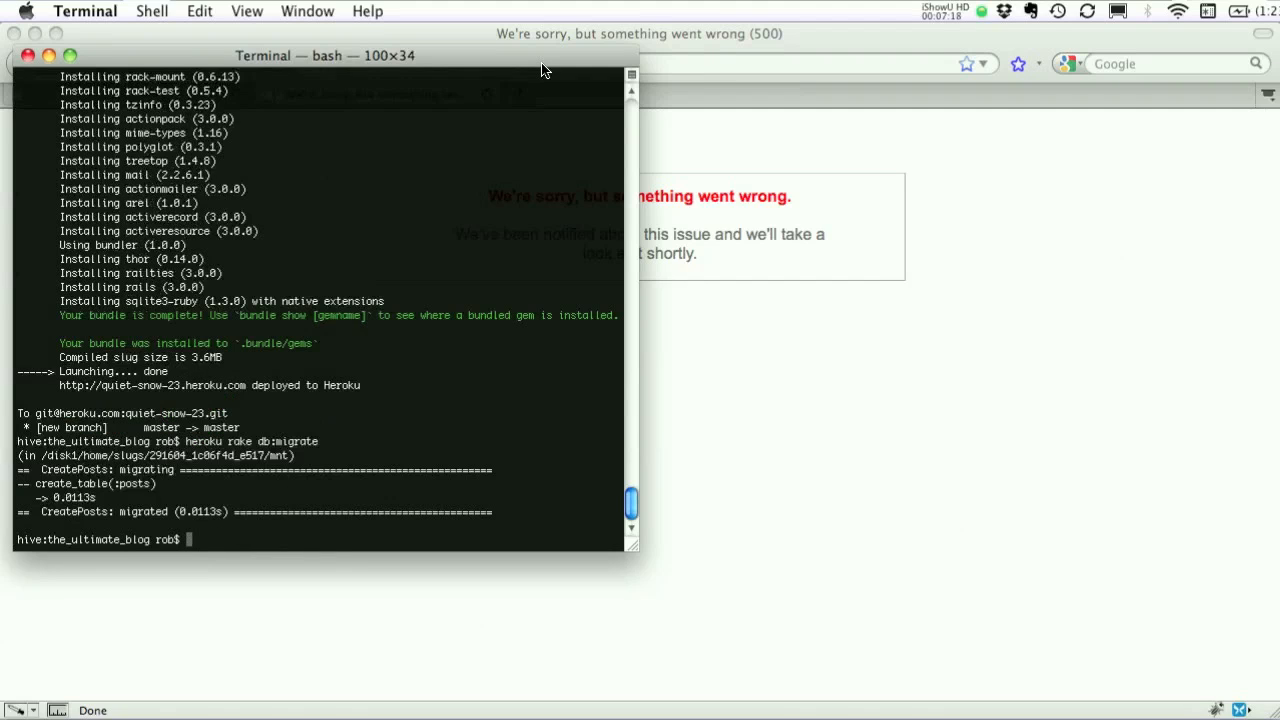
mouse_move(918, 58)
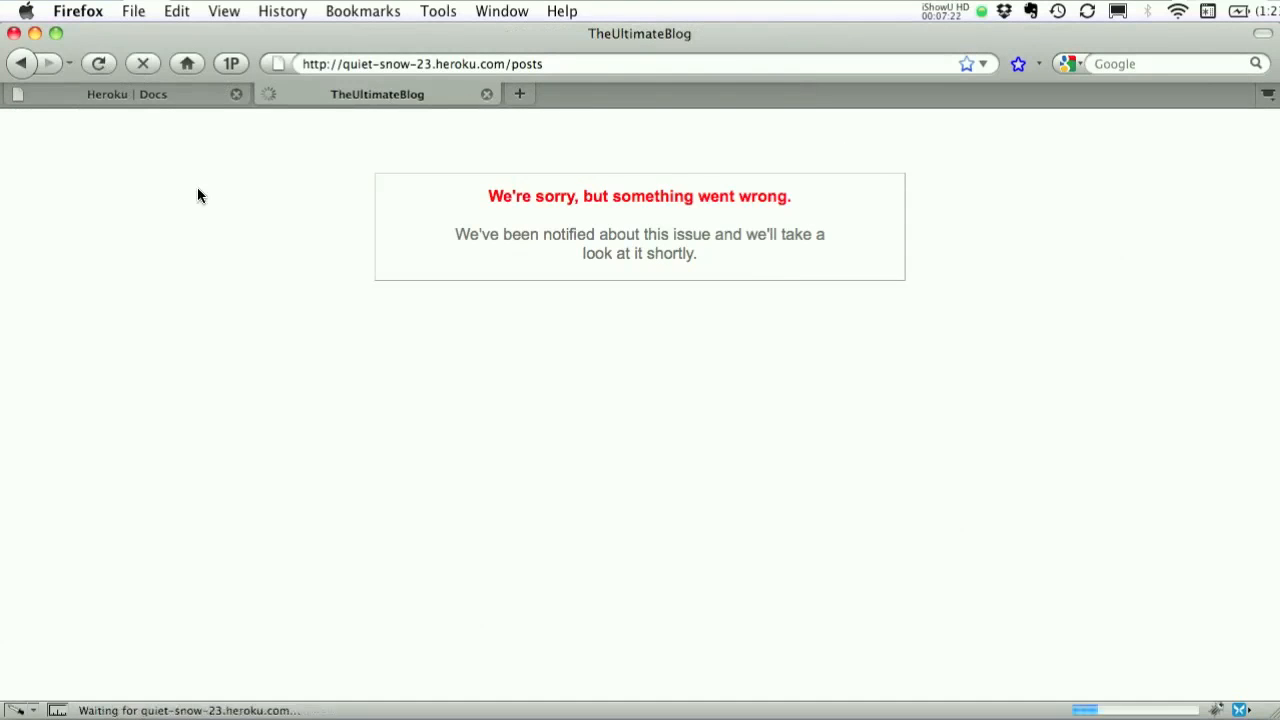
Create a post 'First post' with body 'Hello, world!' on quiet-snow-23.heroku.com and return to the listing.
left_click(98, 62)
type("First p")
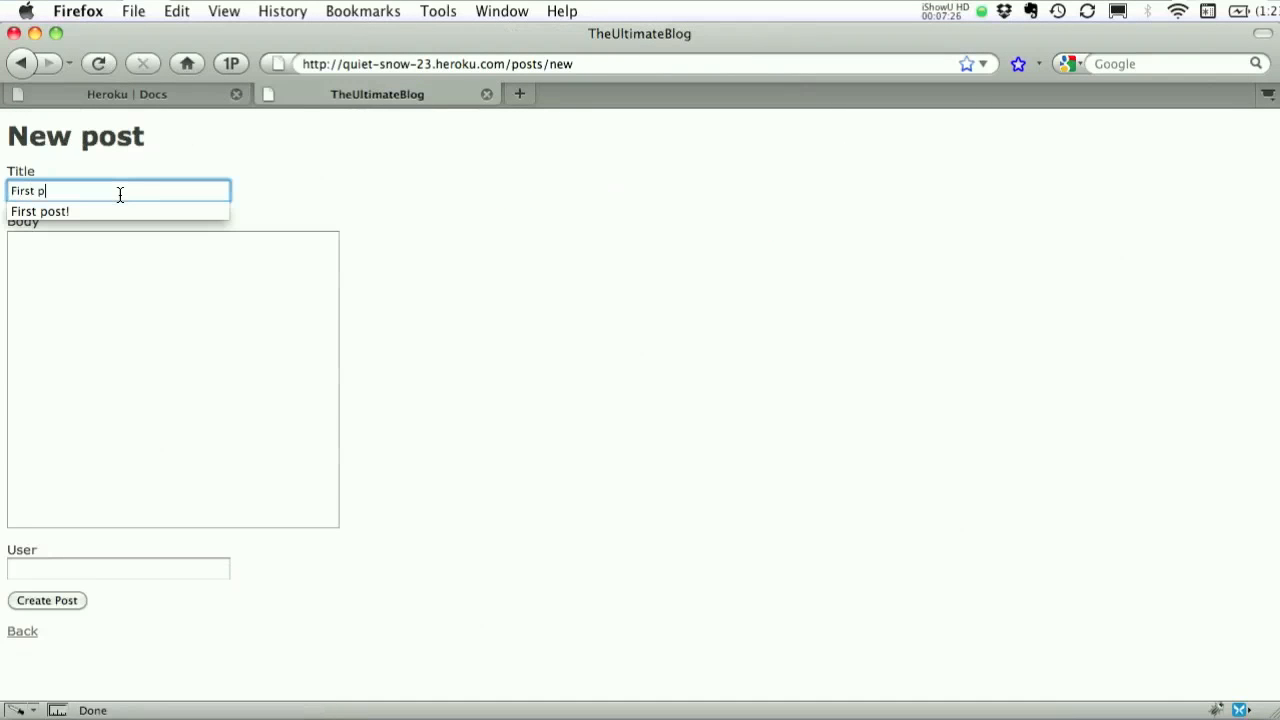
type("Hello, worl")
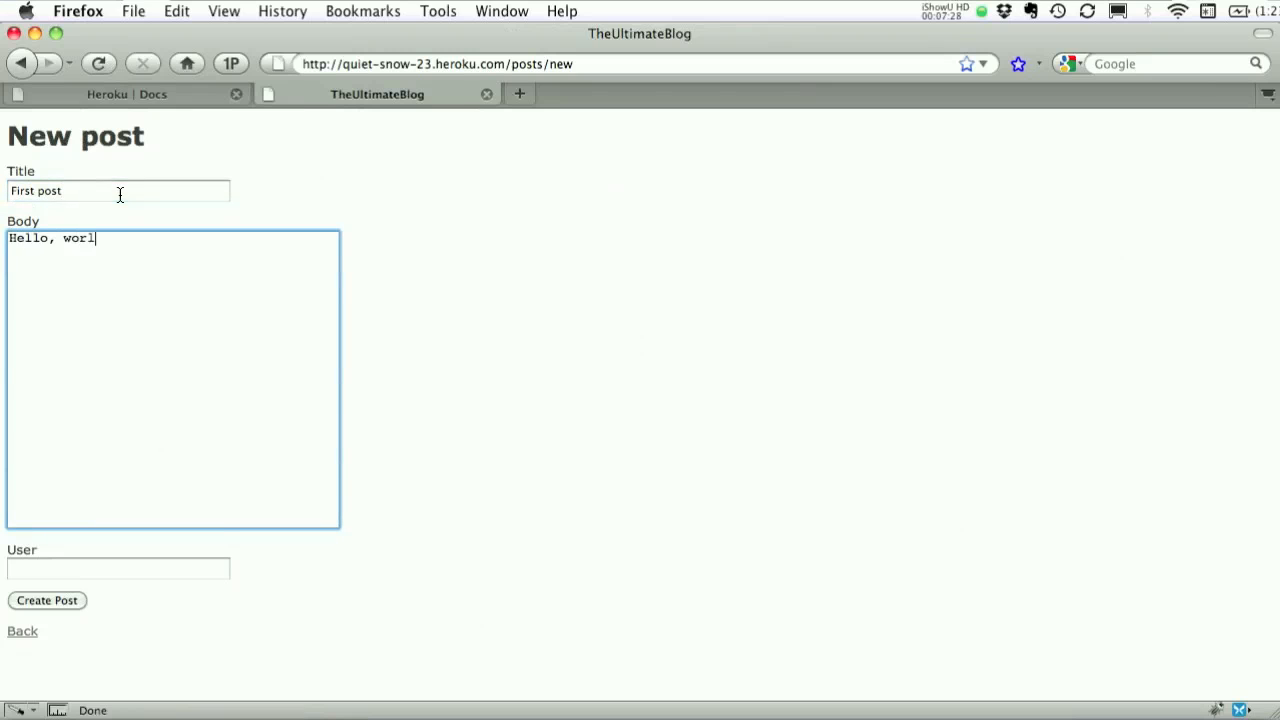
left_click(46, 600)
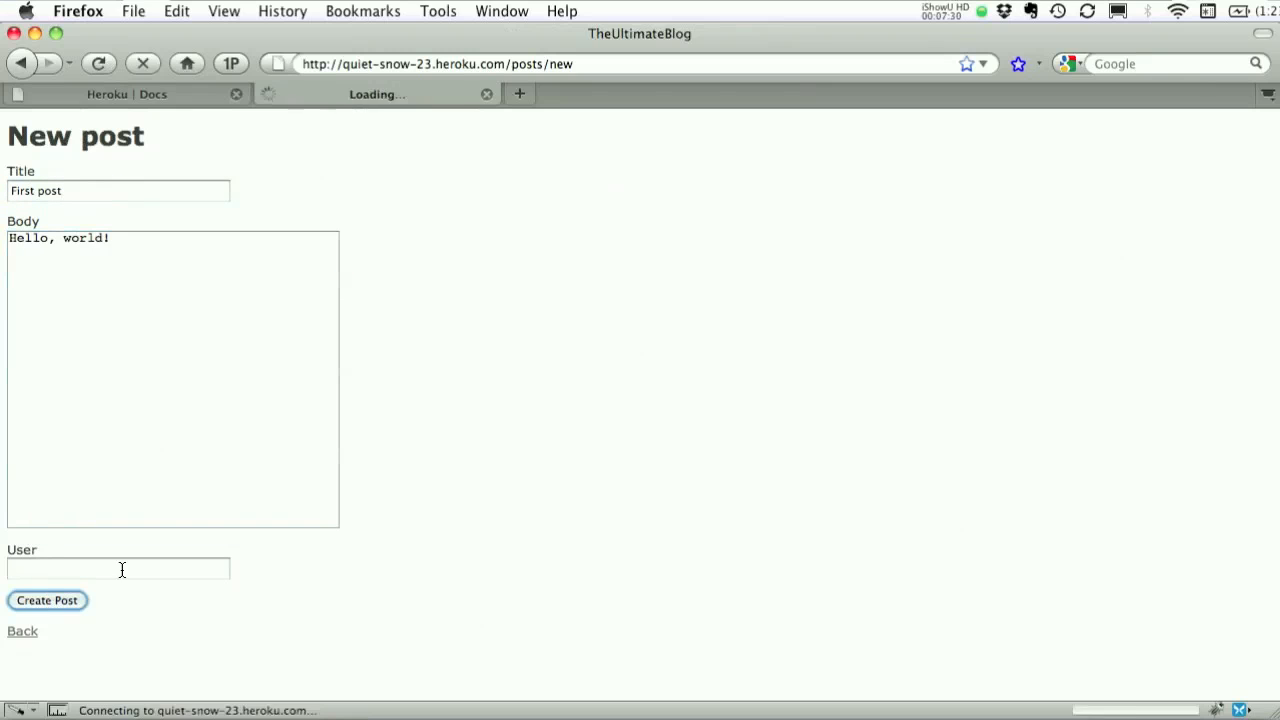
left_click(48, 600)
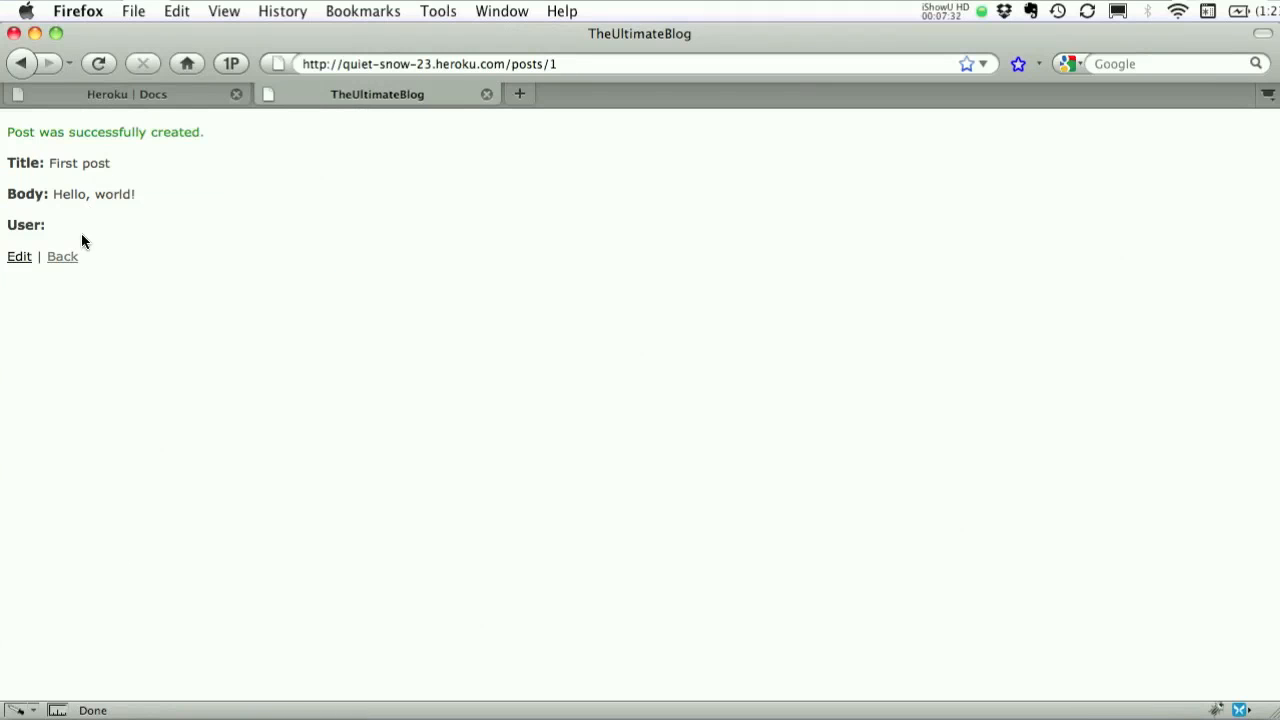
left_click(62, 256)
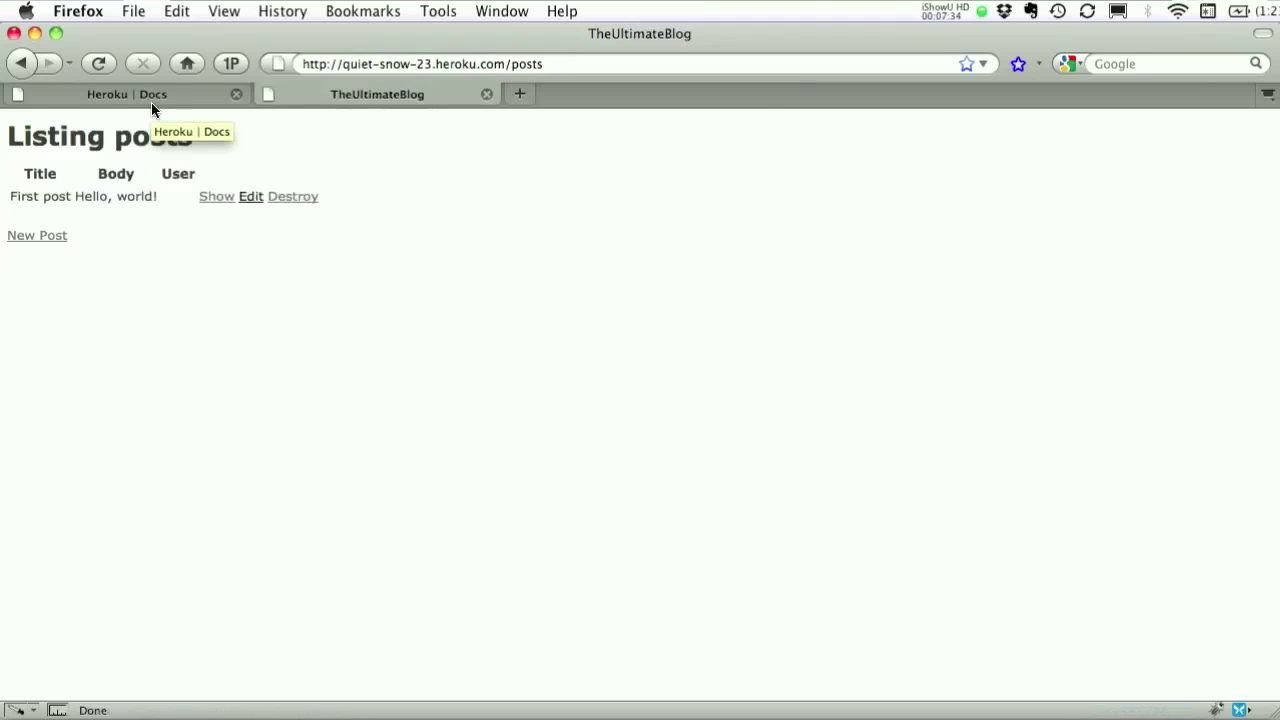
mouse_move(156, 104)
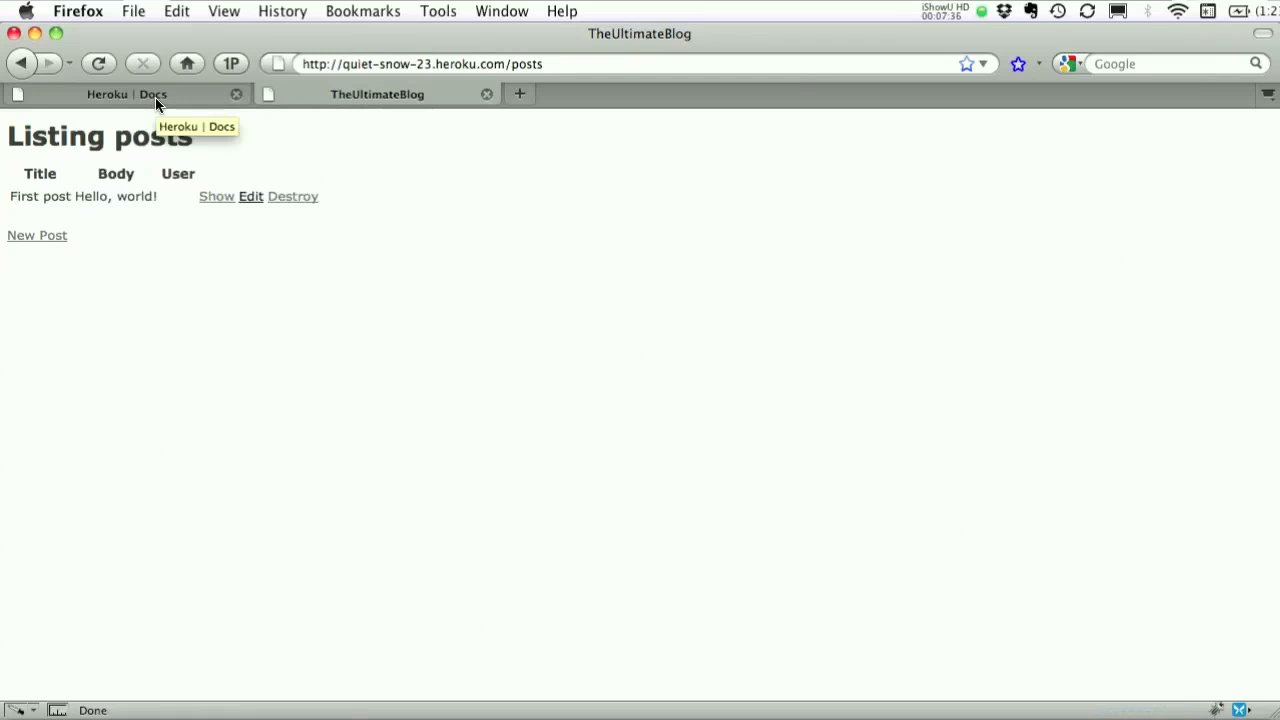